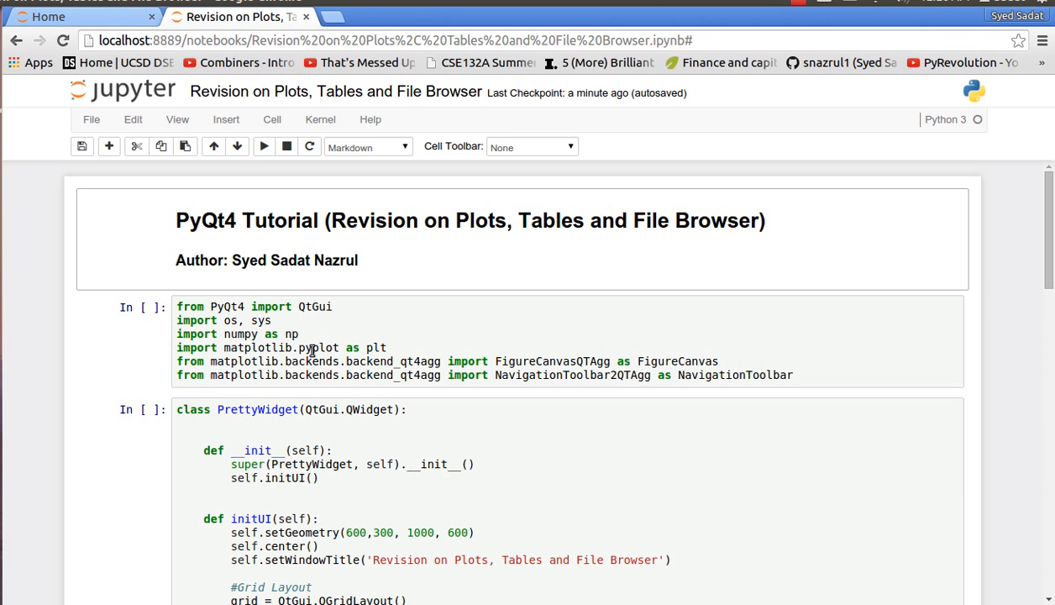
pyautogui.moveTo(223, 326)
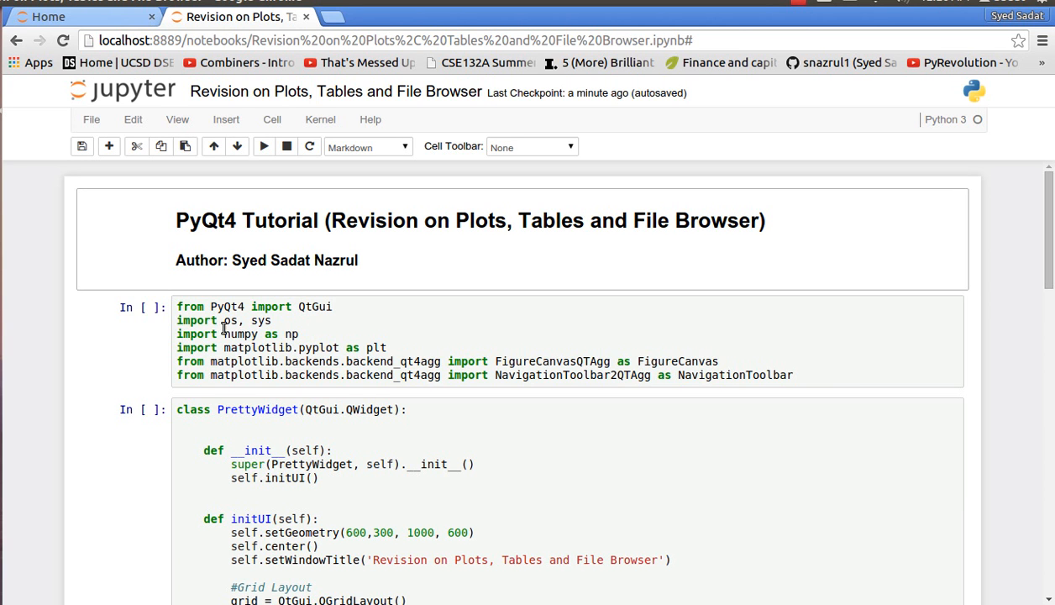
pyautogui.moveTo(301, 335)
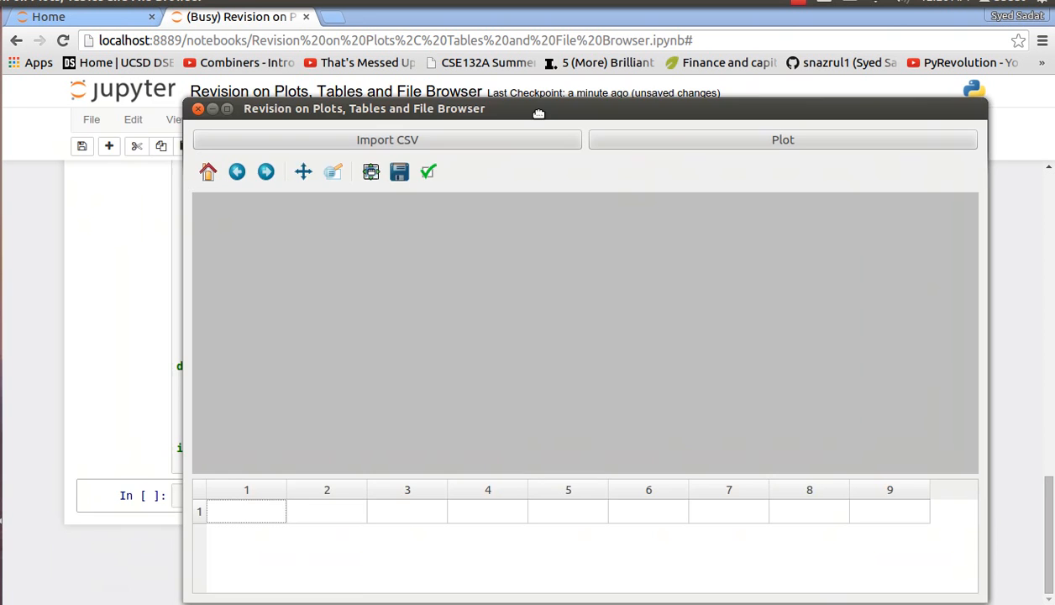
# Enter 123 in the table's second cell and plot it, giving an empty Table Plot chart
pyautogui.moveTo(538, 108); pyautogui.dragTo(477, 124)
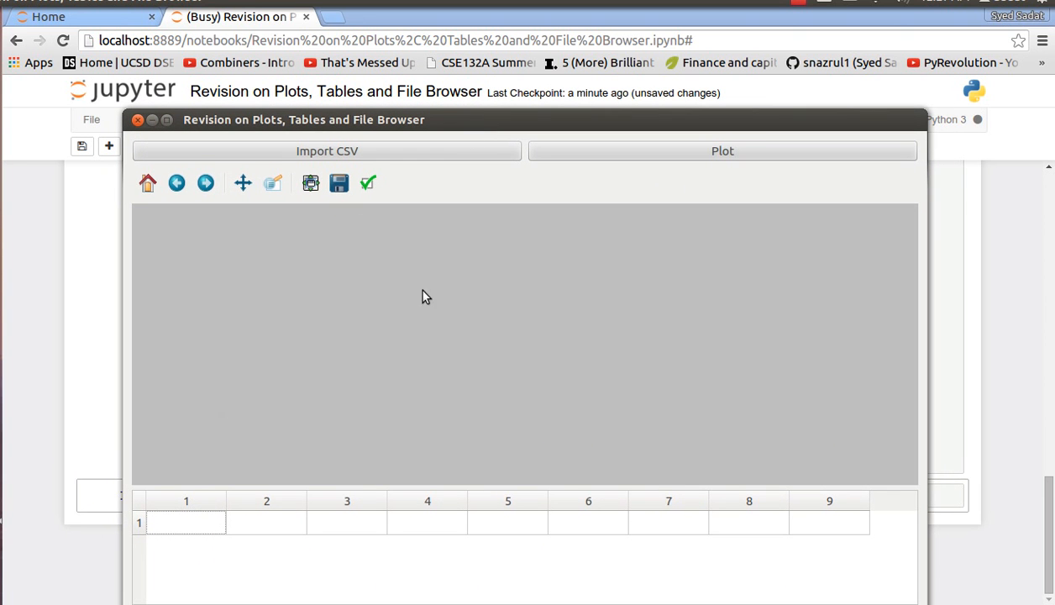
pyautogui.moveTo(622, 172)
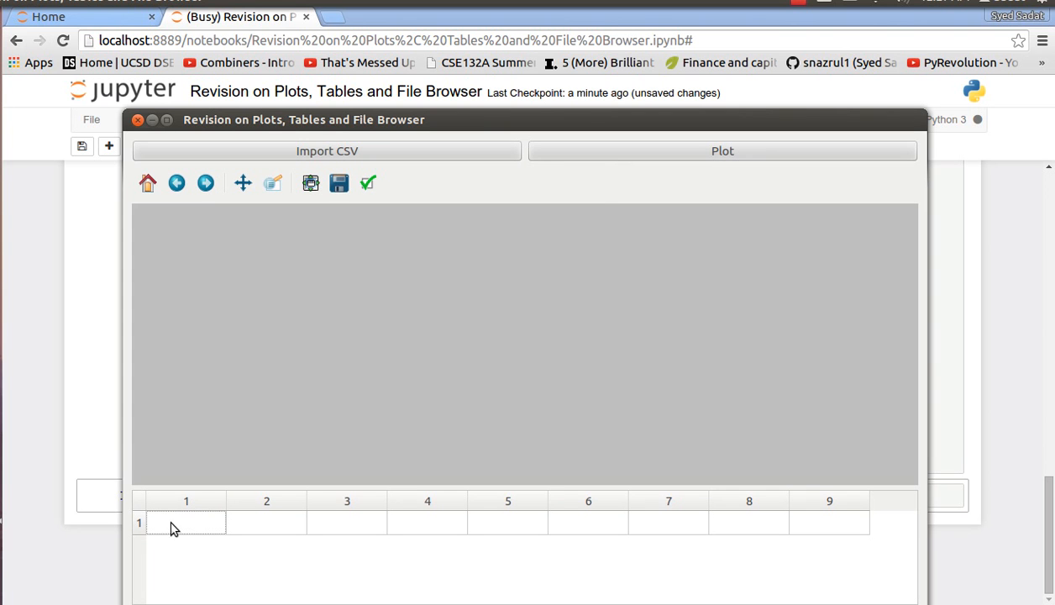
pyautogui.click(266, 522)
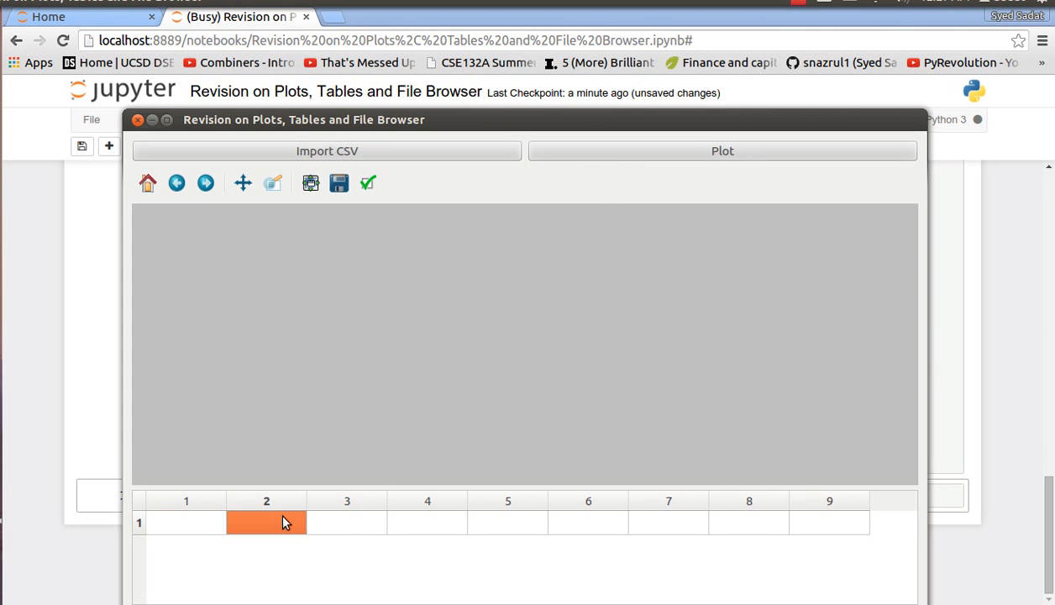
pyautogui.write('123')
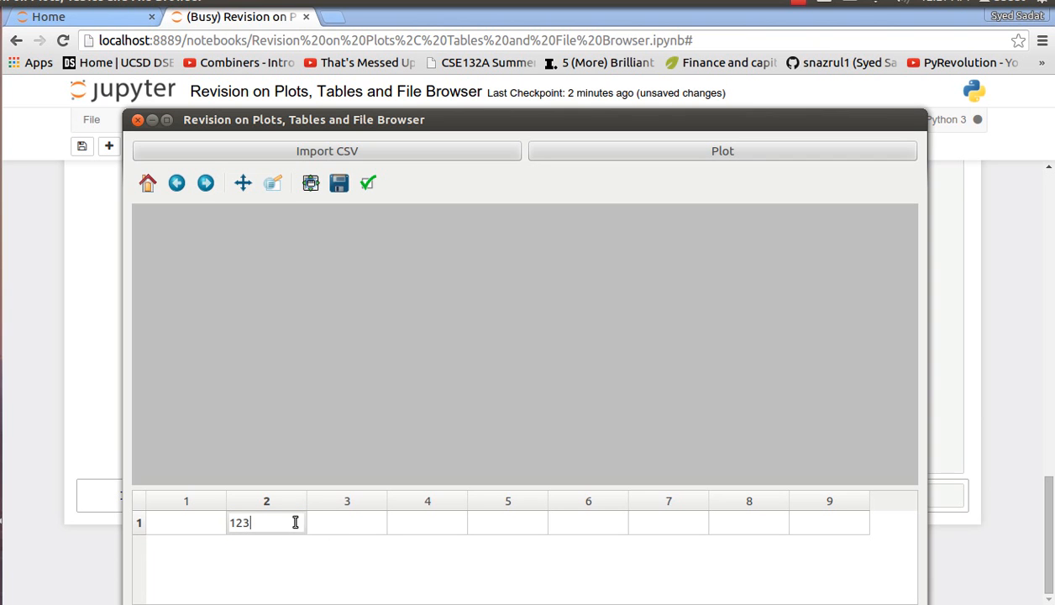
pyautogui.moveTo(618, 163)
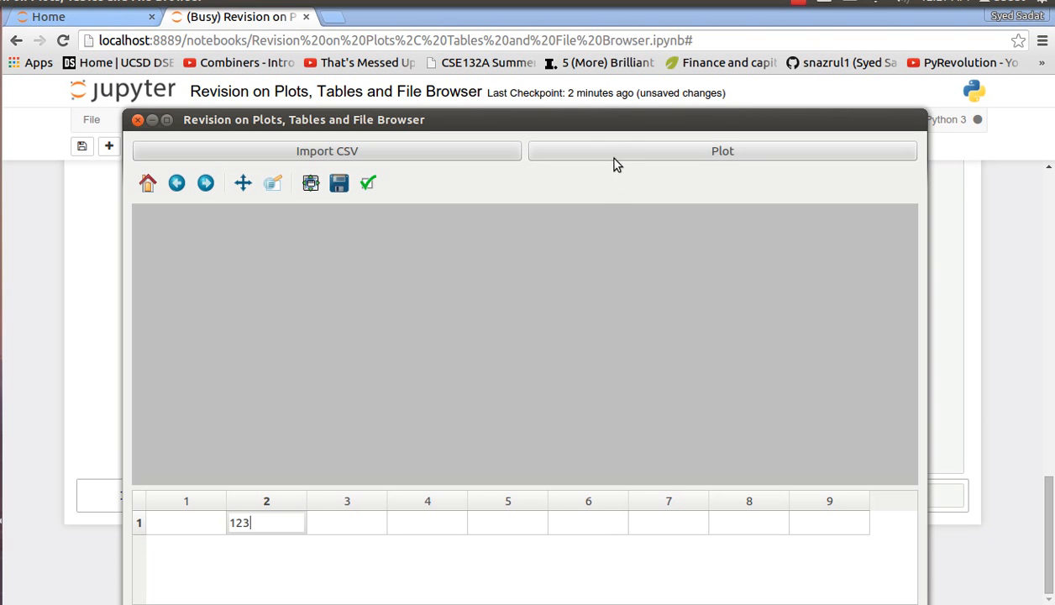
pyautogui.click(722, 150)
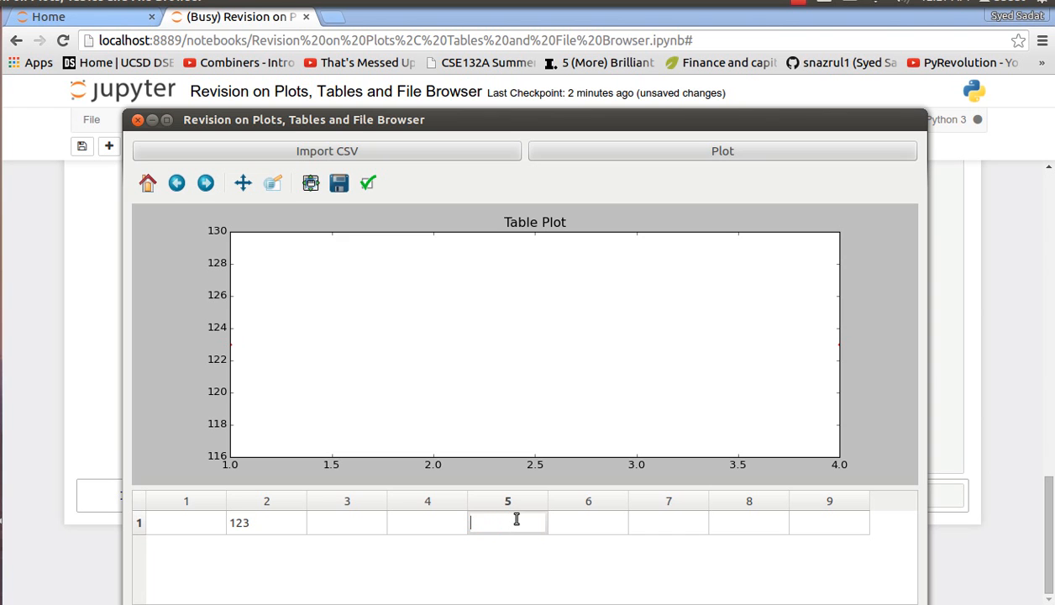
pyautogui.doubleClick(240, 522)
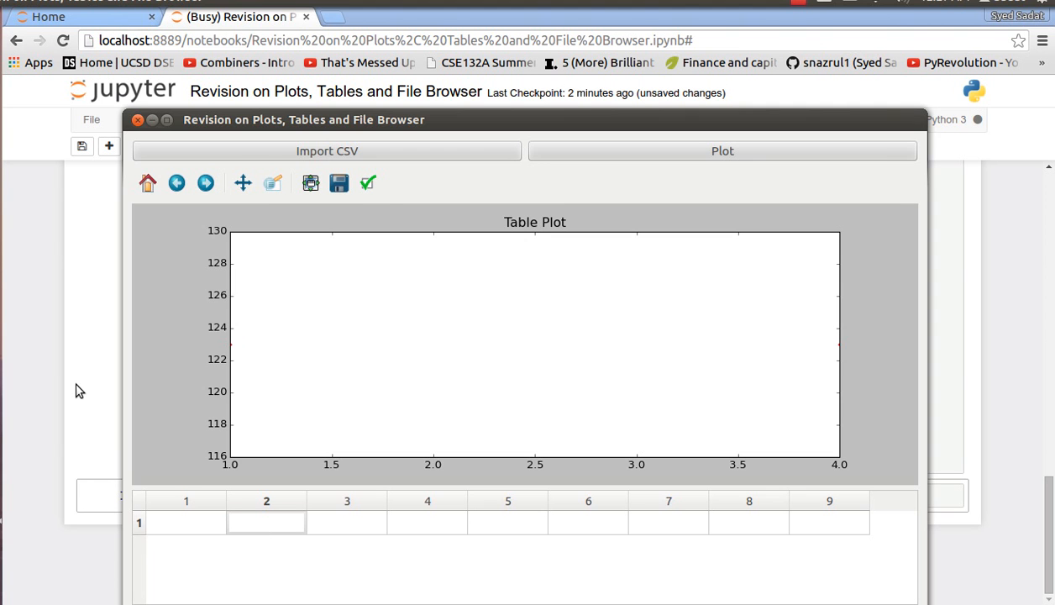
pyautogui.click(136, 119)
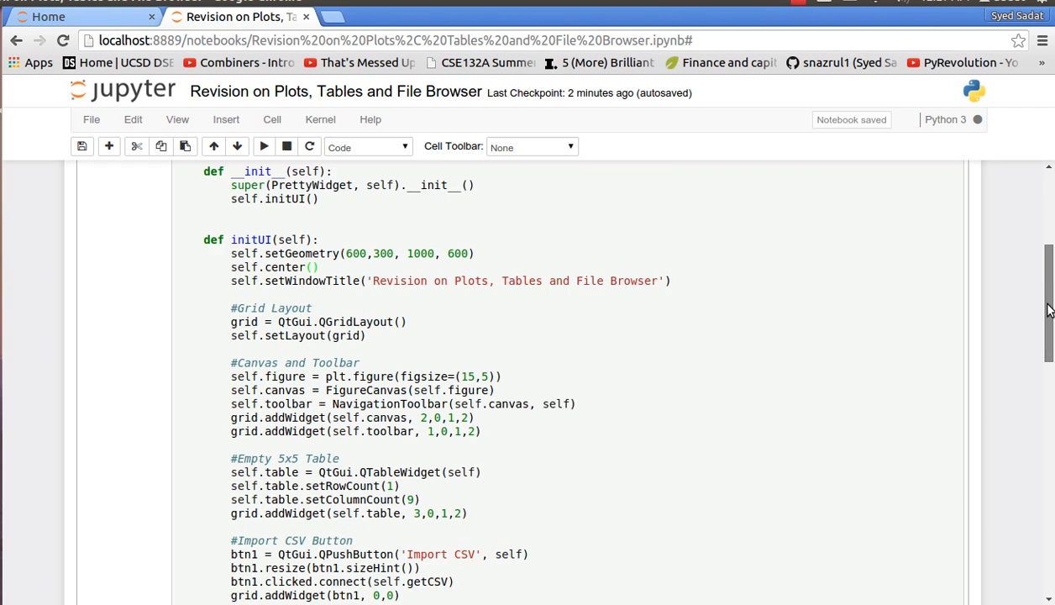
pyautogui.scroll(-3)
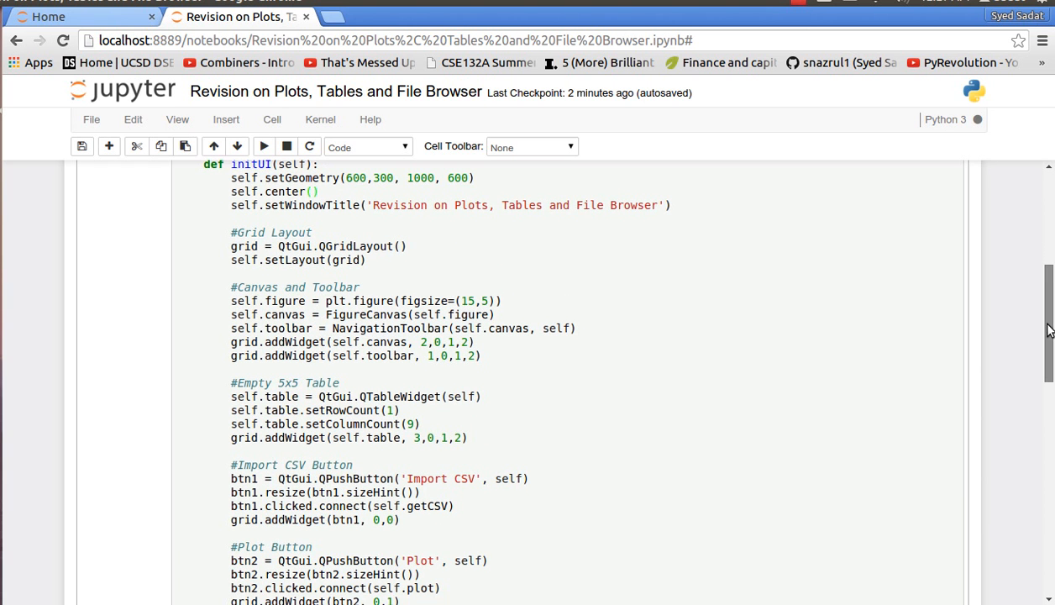
pyautogui.scroll(-3)
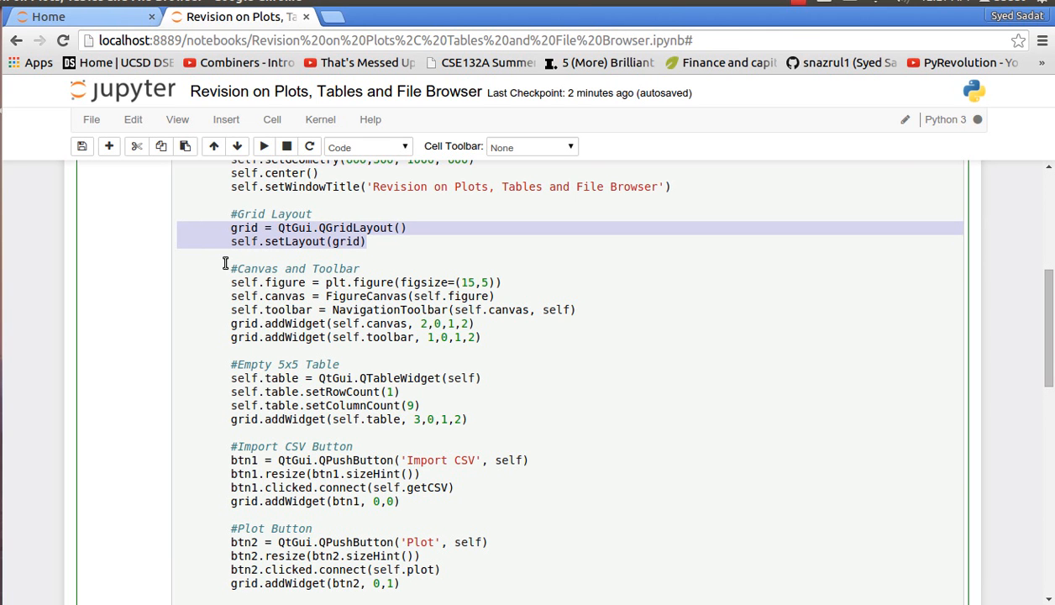
pyautogui.moveTo(267, 295)
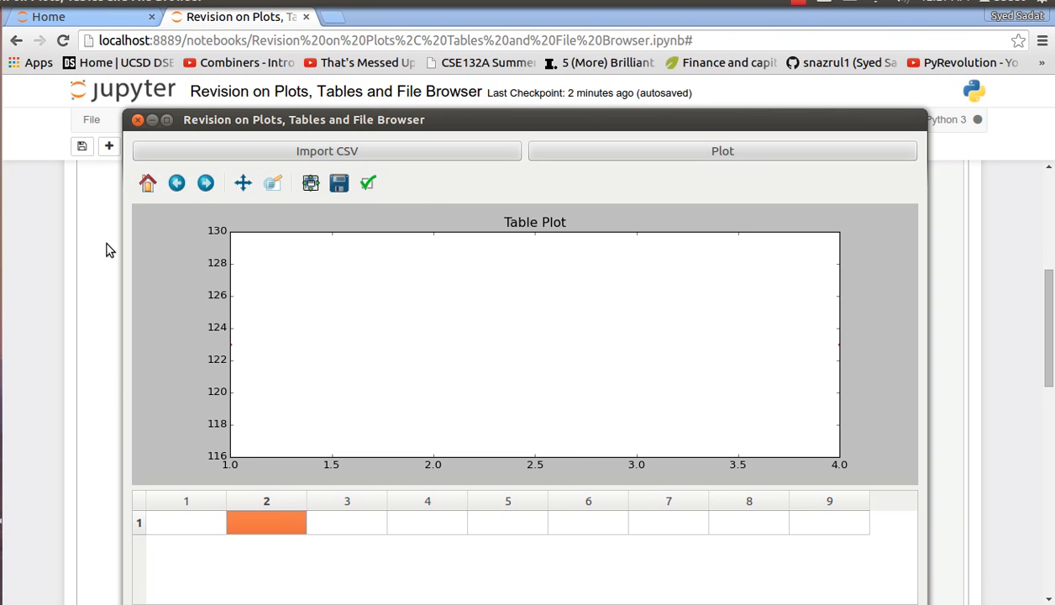
pyautogui.click(137, 119)
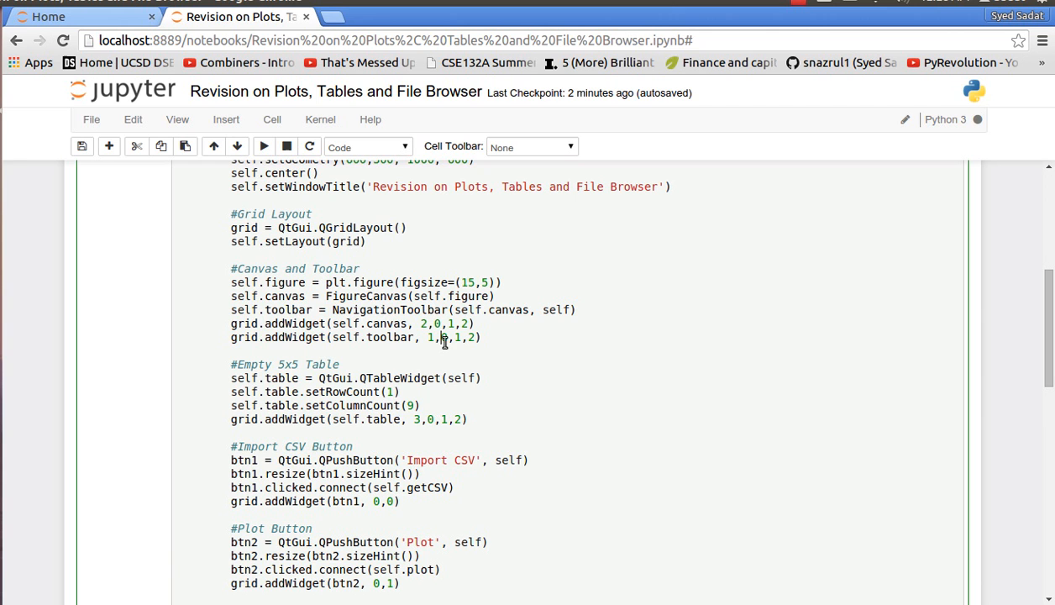
pyautogui.moveTo(353, 376)
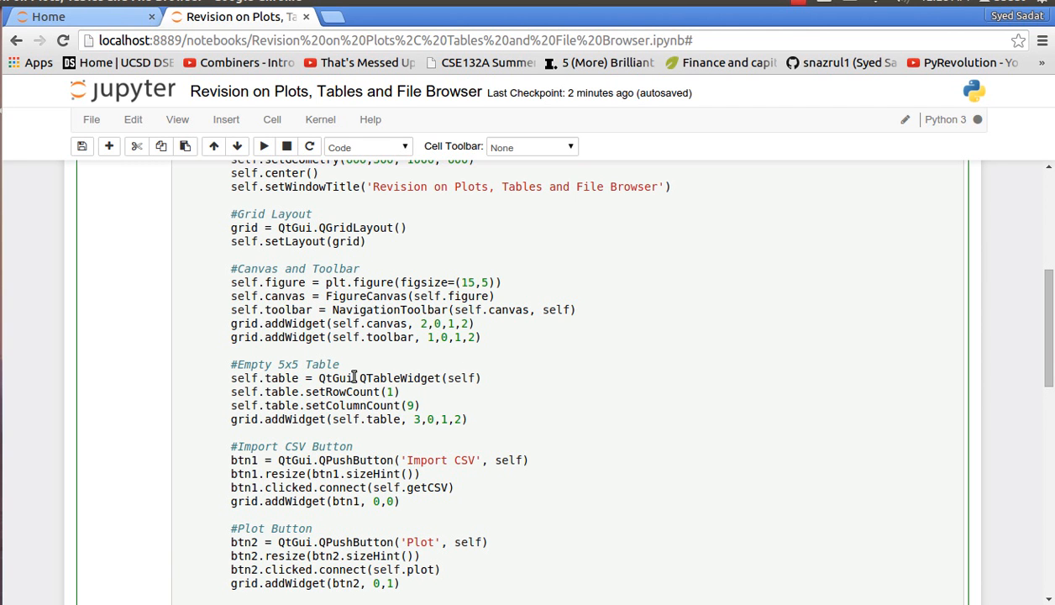
pyautogui.moveTo(158, 466)
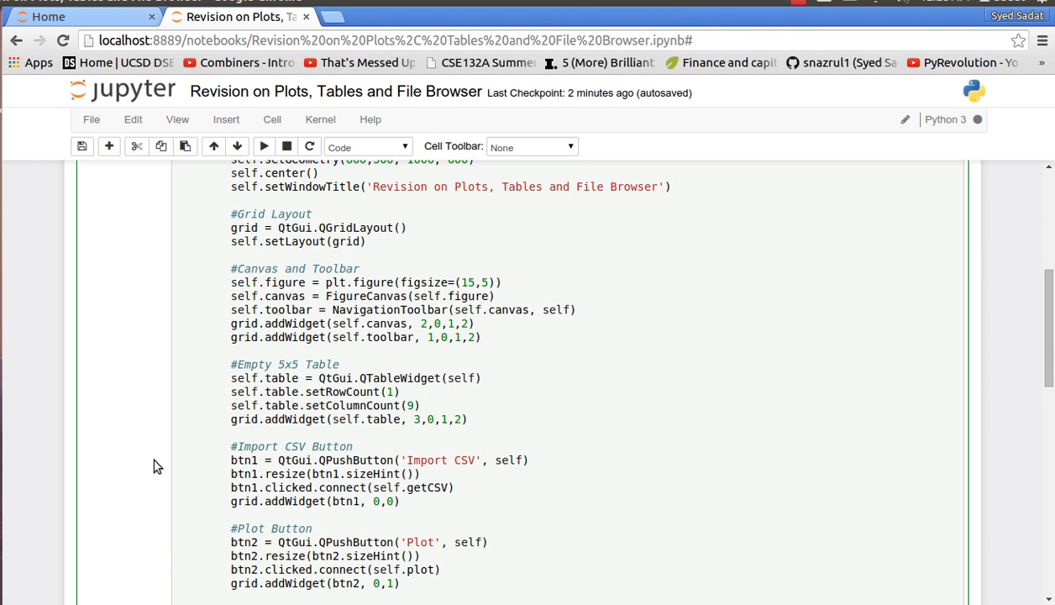
pyautogui.moveTo(120, 459)
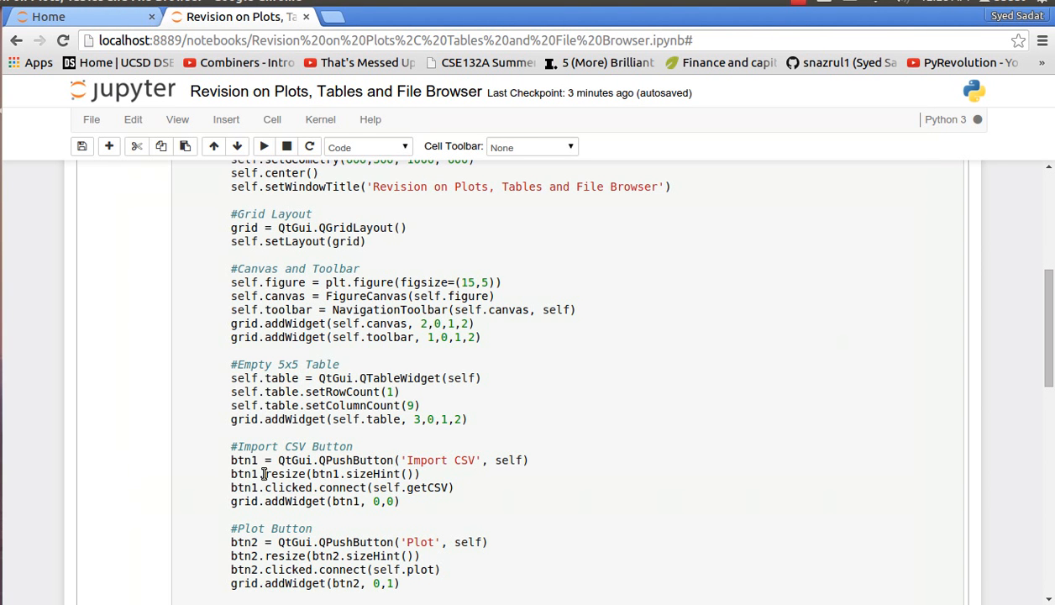
pyautogui.moveTo(332, 488)
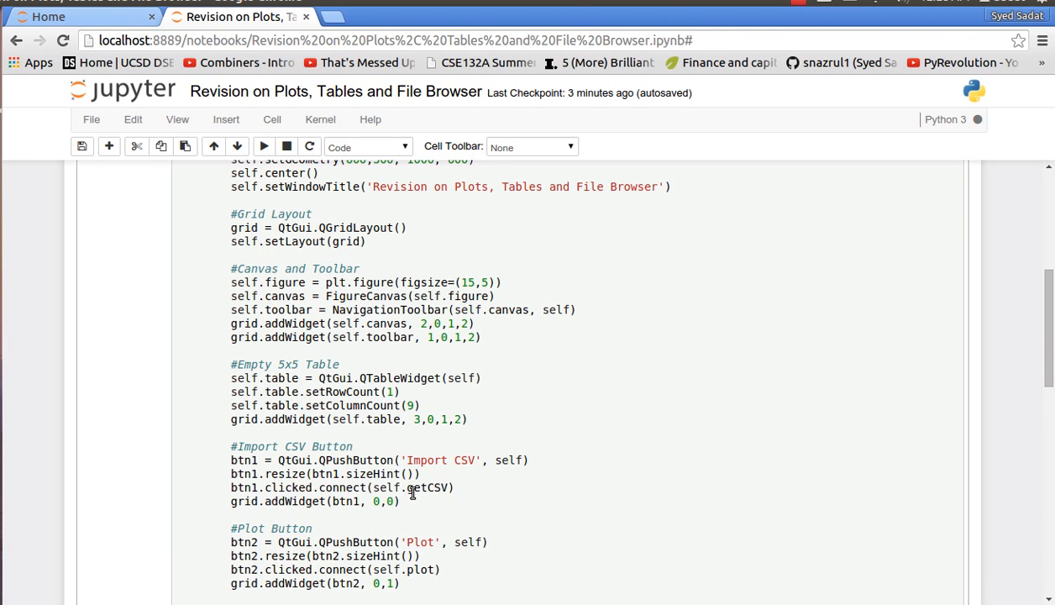
pyautogui.moveTo(385, 573)
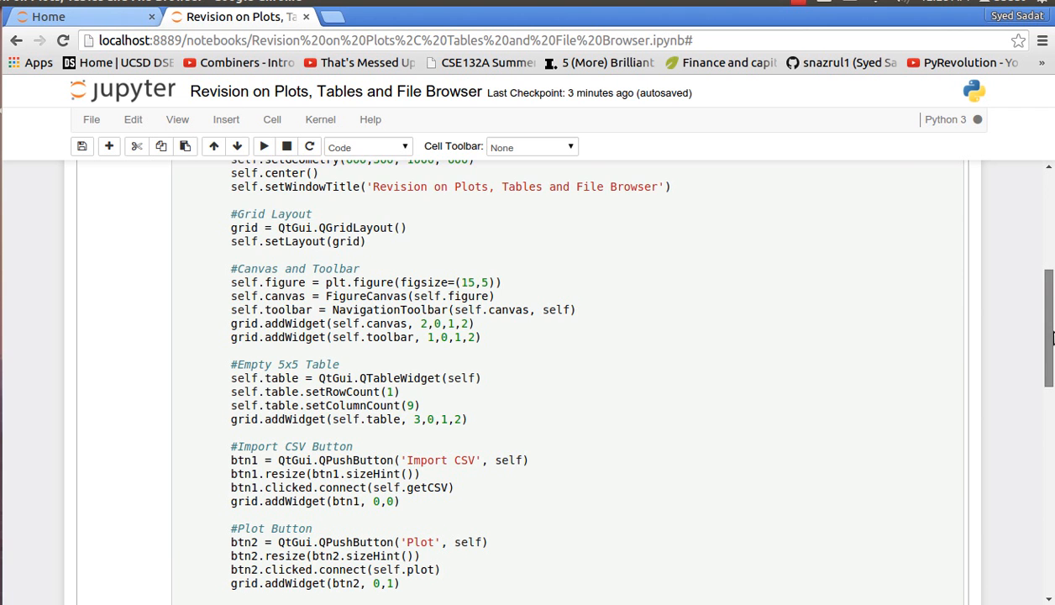
pyautogui.scroll(-3)
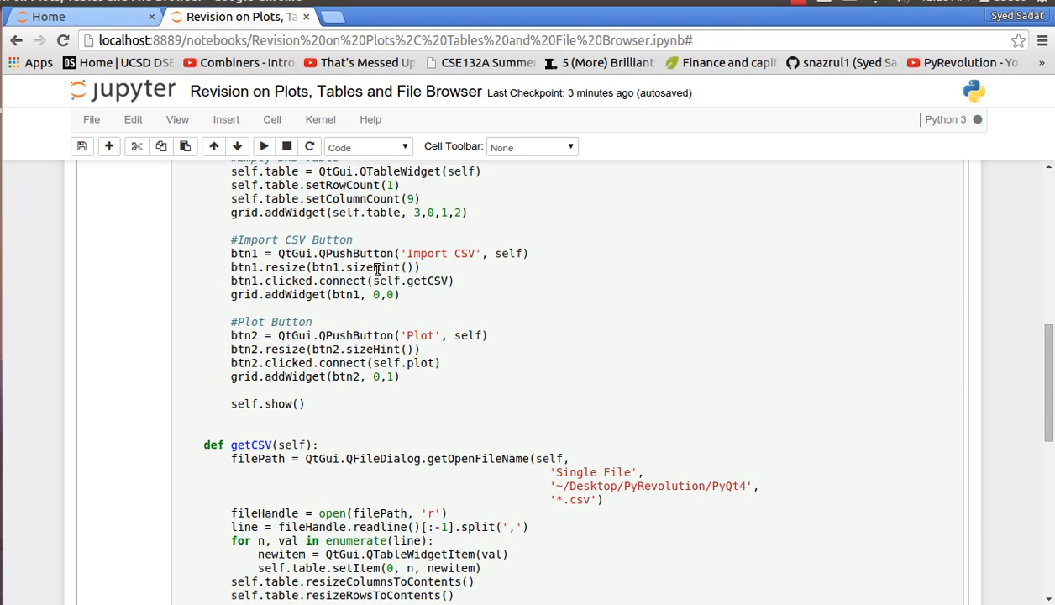
pyautogui.doubleClick(430, 280)
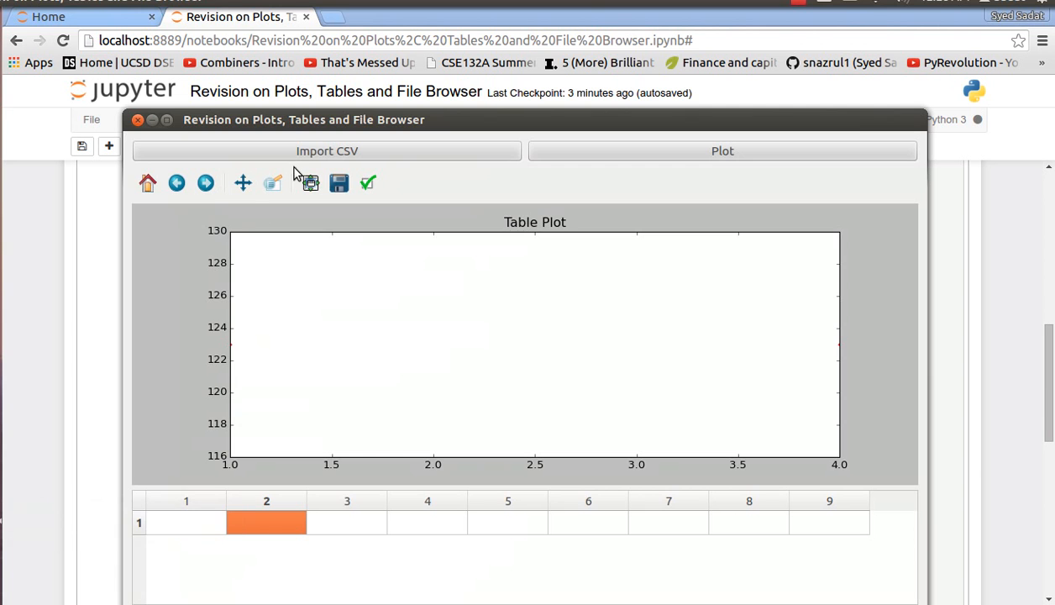
# Import data.csv into the app's table through Import CSV
pyautogui.click(326, 150)
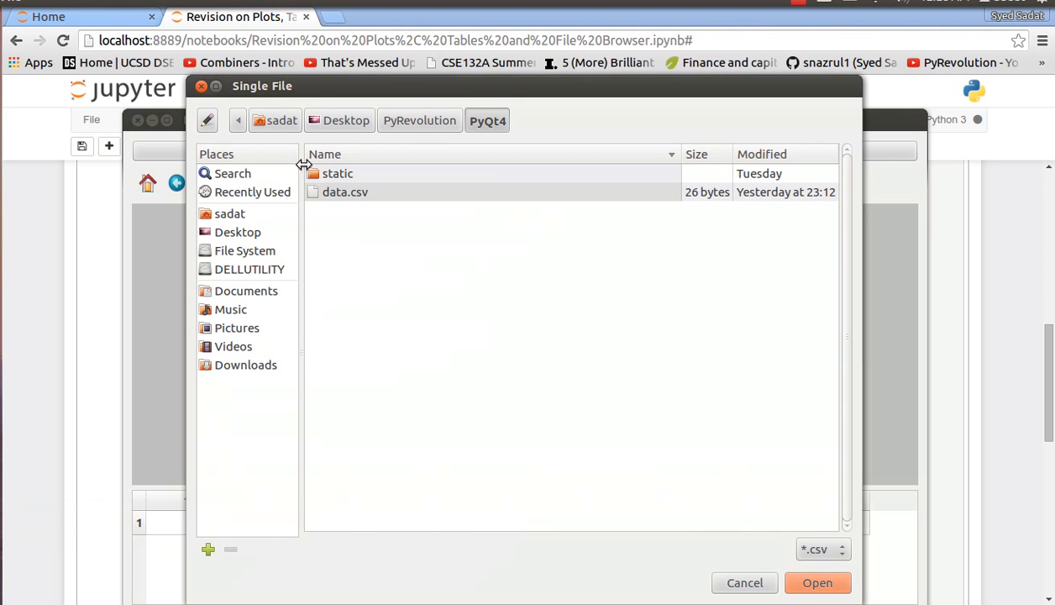
pyautogui.click(344, 191)
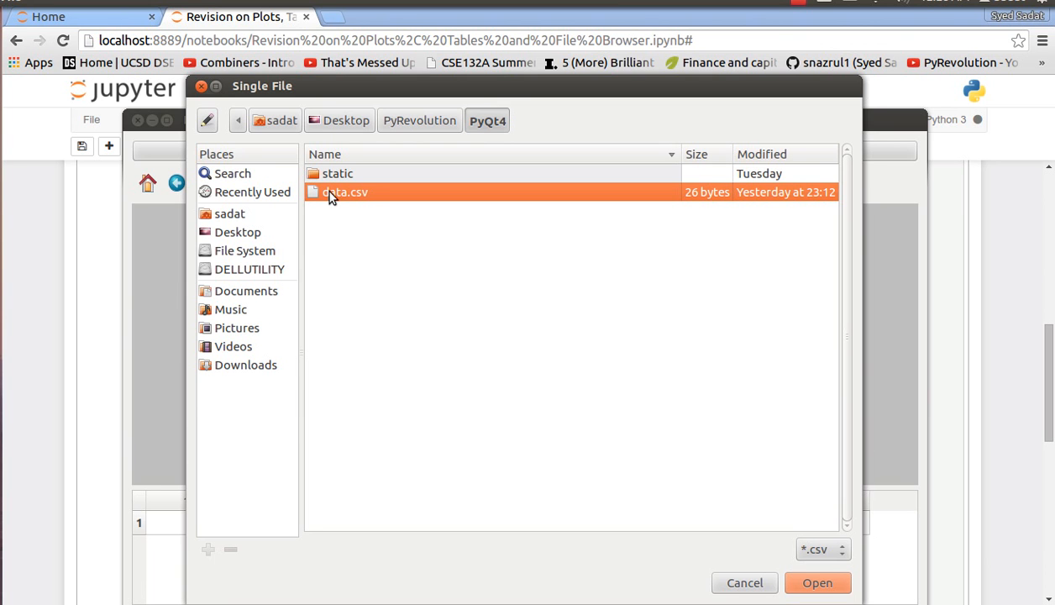
pyautogui.click(817, 582)
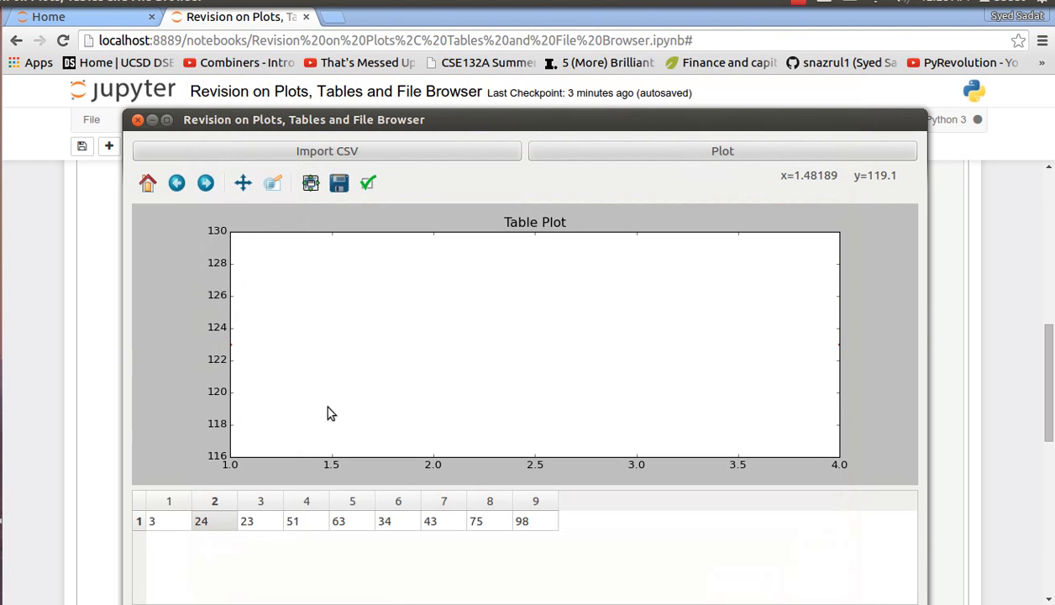
# Check the loaded values, then open data.csv from the file manager to compare
pyautogui.click(168, 521)
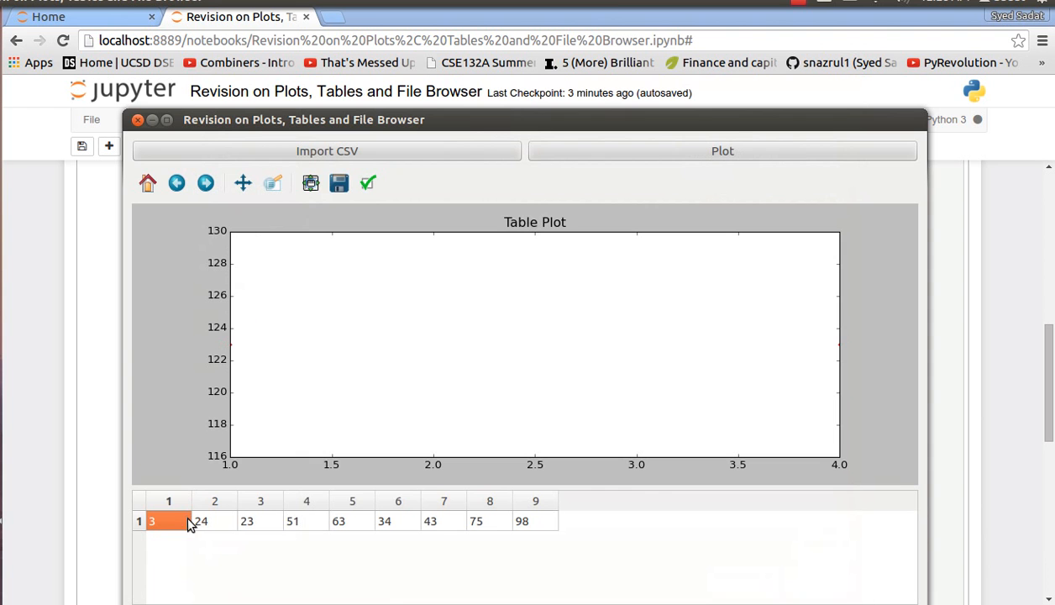
pyautogui.click(535, 521)
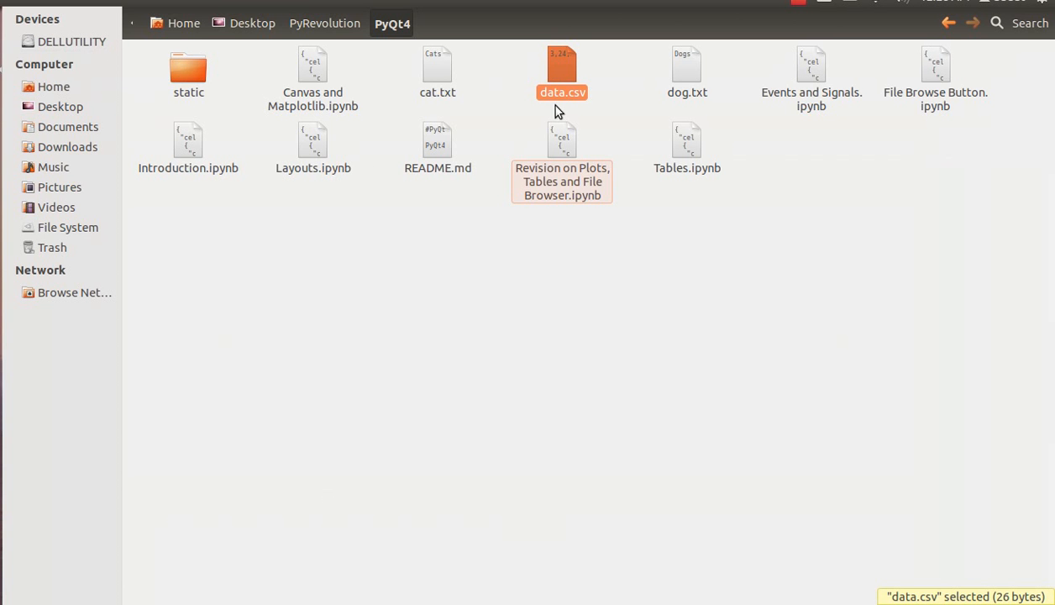
pyautogui.doubleClick(562, 71)
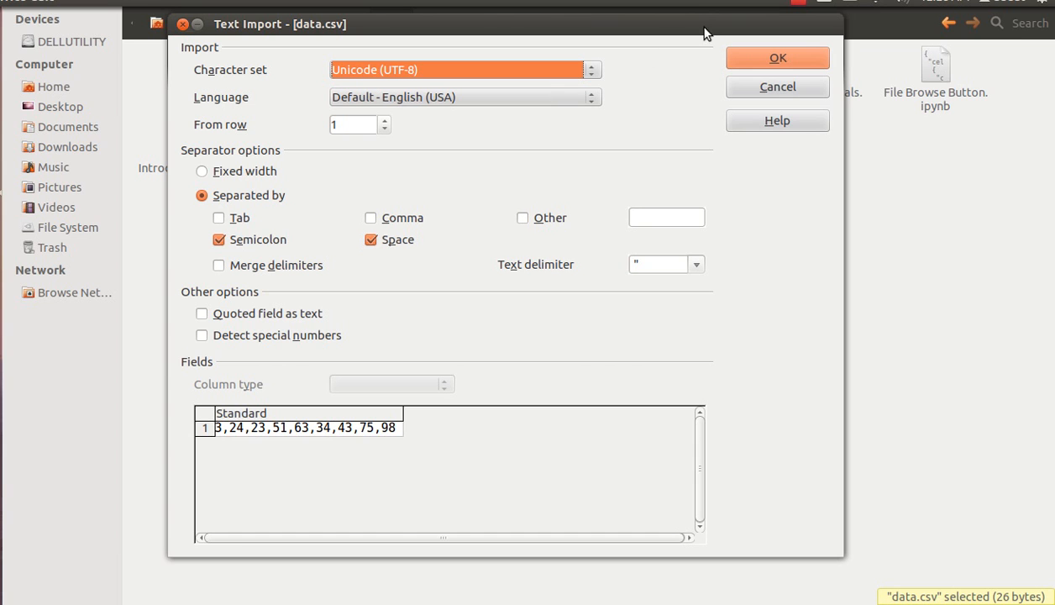
pyautogui.moveTo(177, 439)
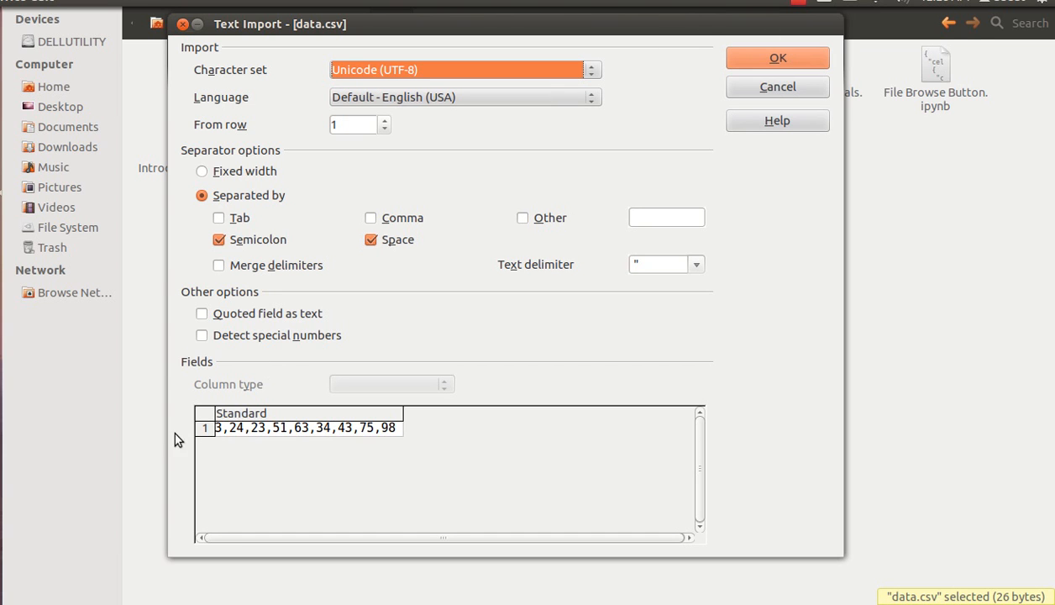
pyautogui.moveTo(230, 436)
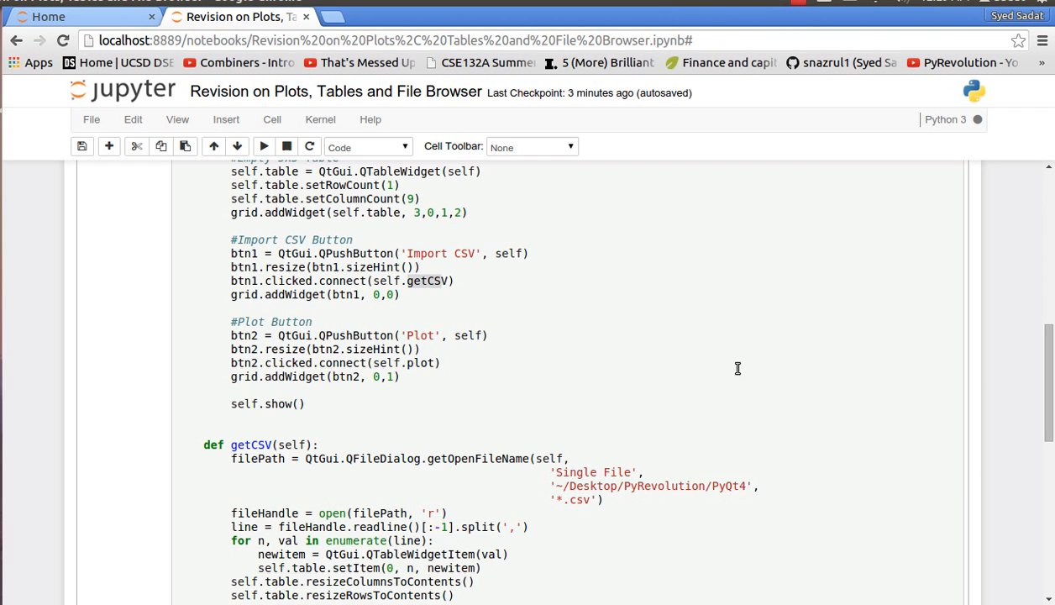
# Scroll the code cell down to the getCSV method
pyautogui.scroll(-3)
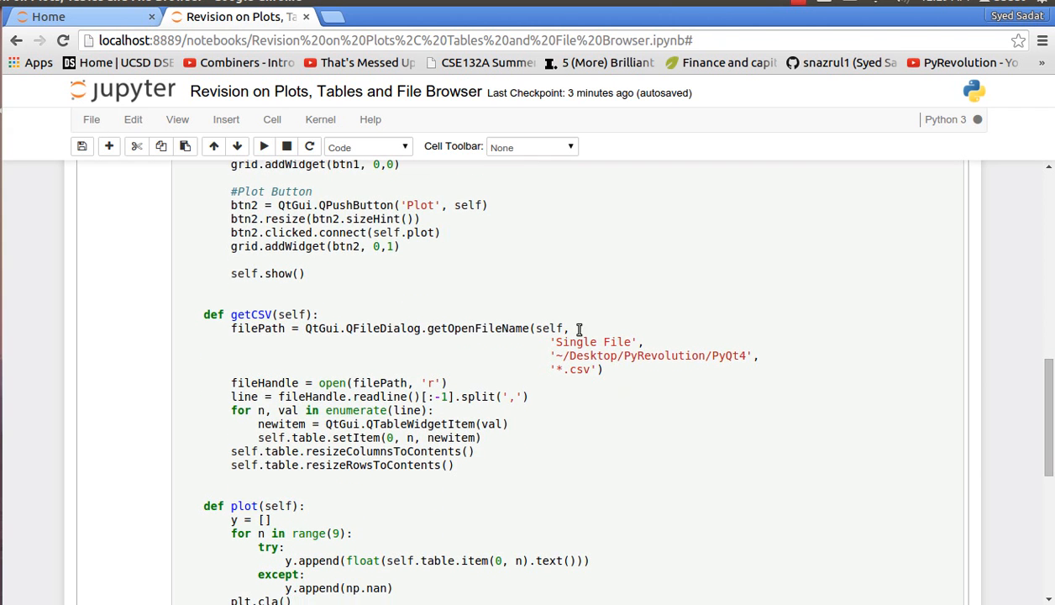
pyautogui.moveTo(569, 356)
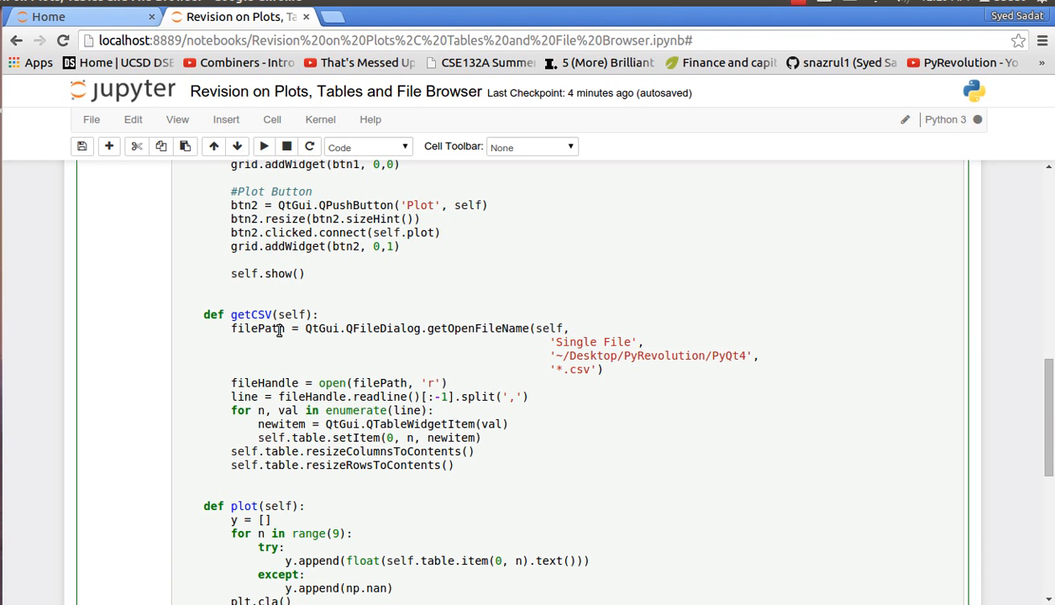
pyautogui.moveTo(445, 364)
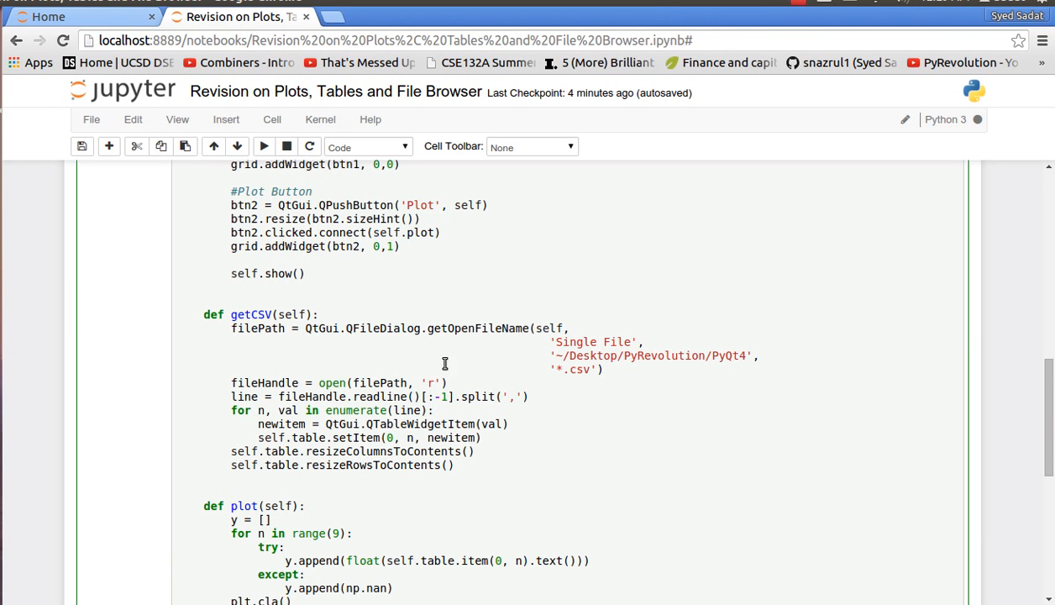
# Highlight fileHandle, loop index n, self and newitem in getCSV while explaining
pyautogui.doubleClick(379, 382)
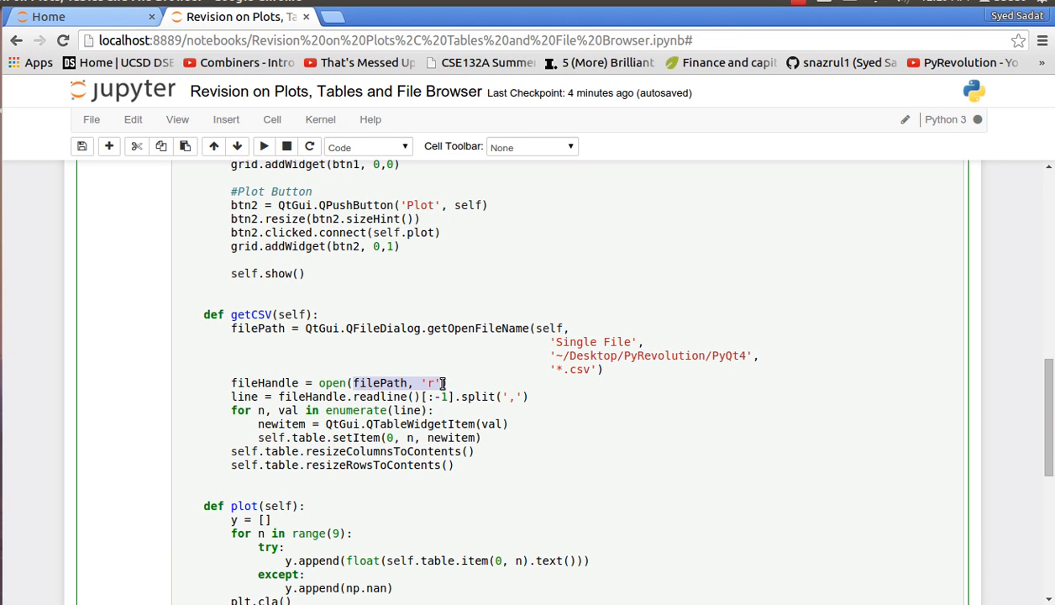
pyautogui.click(307, 383)
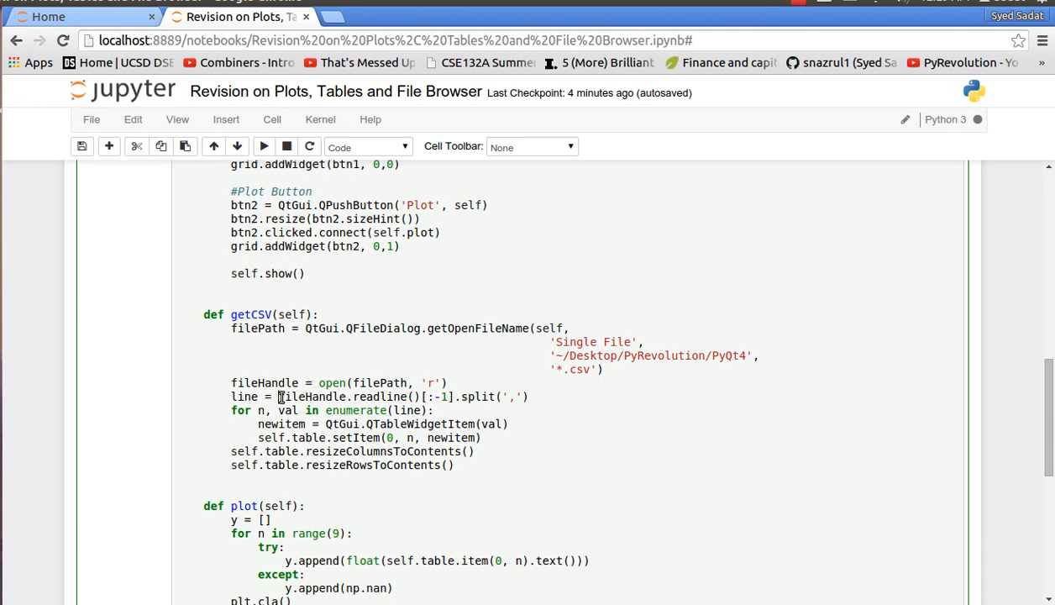
pyautogui.doubleClick(353, 396)
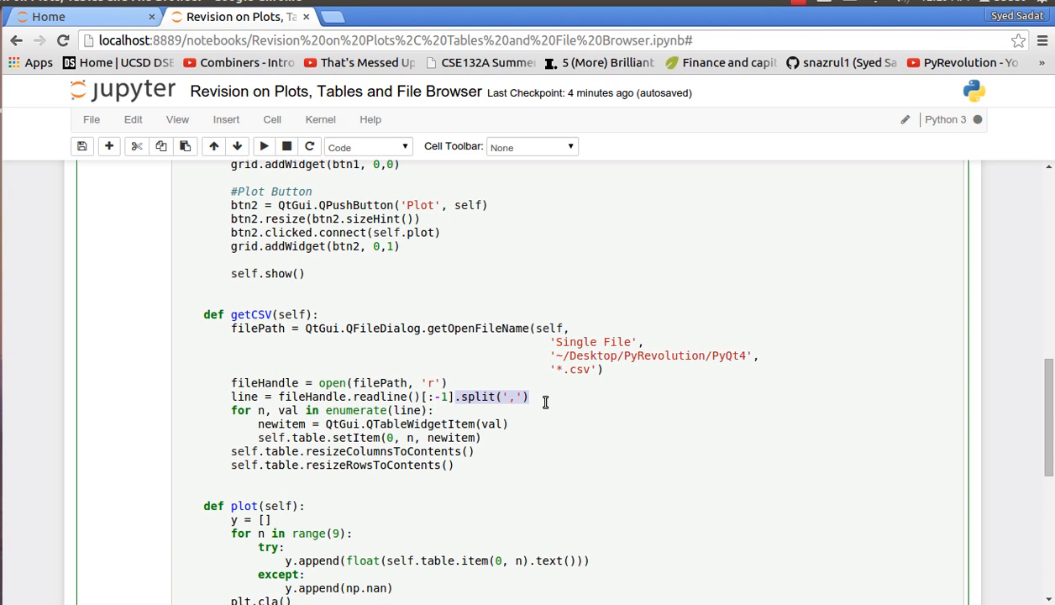
pyautogui.click(531, 397)
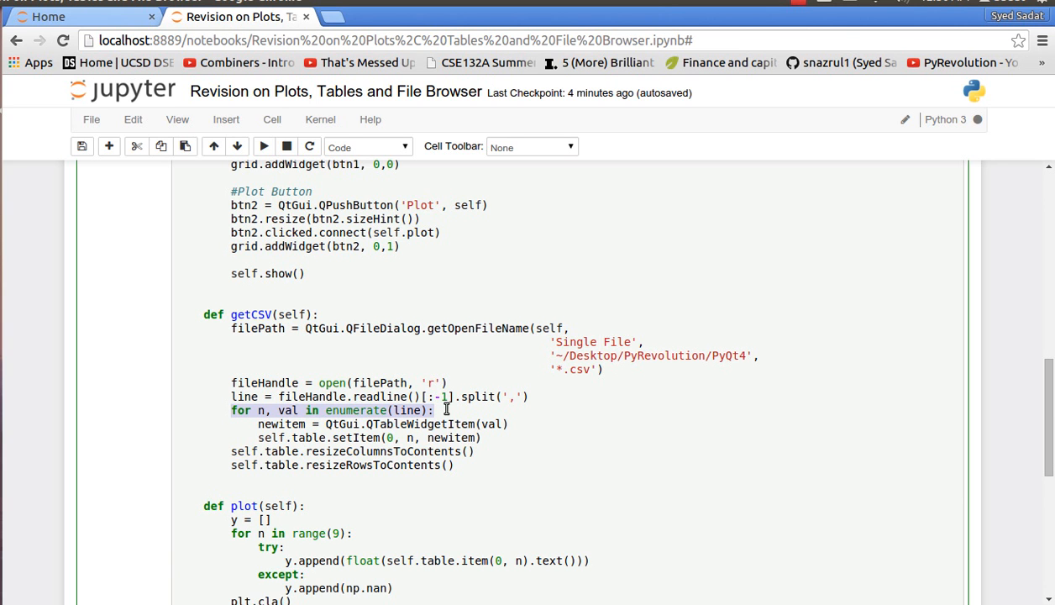
pyautogui.click(437, 410)
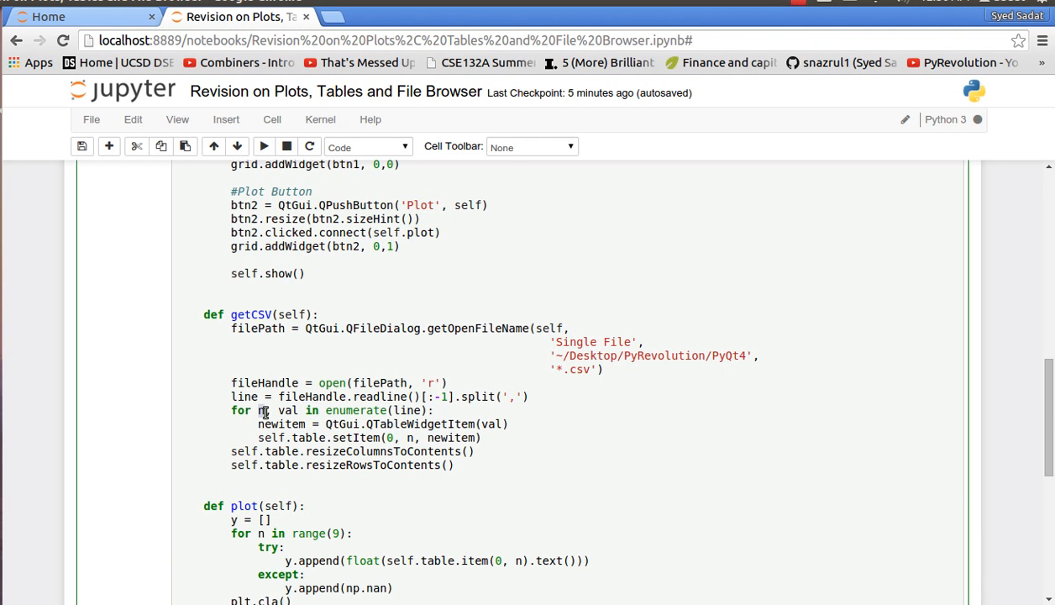
pyautogui.doubleClick(287, 410)
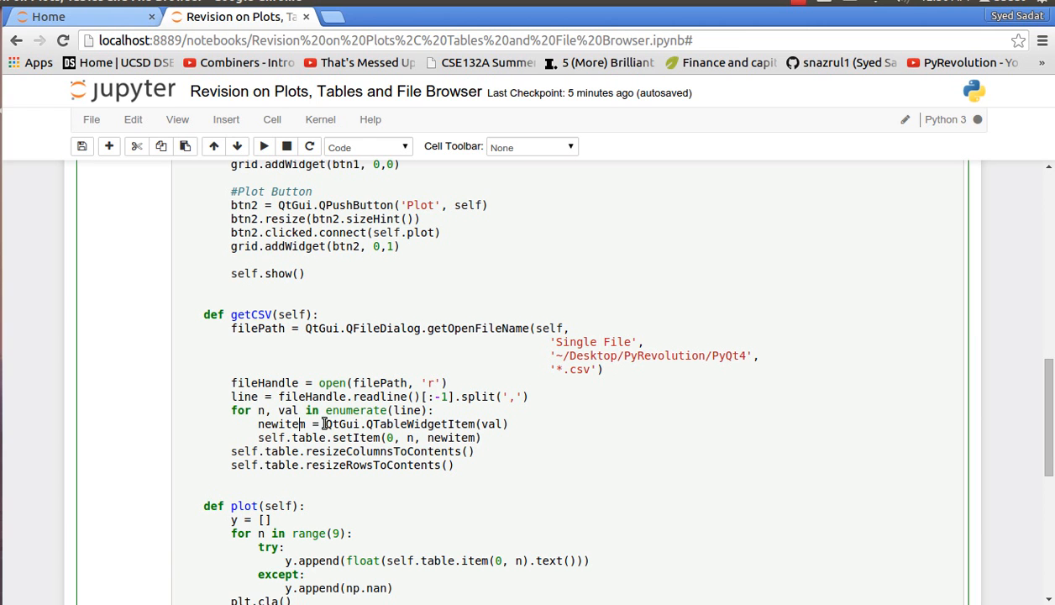
pyautogui.click(429, 417)
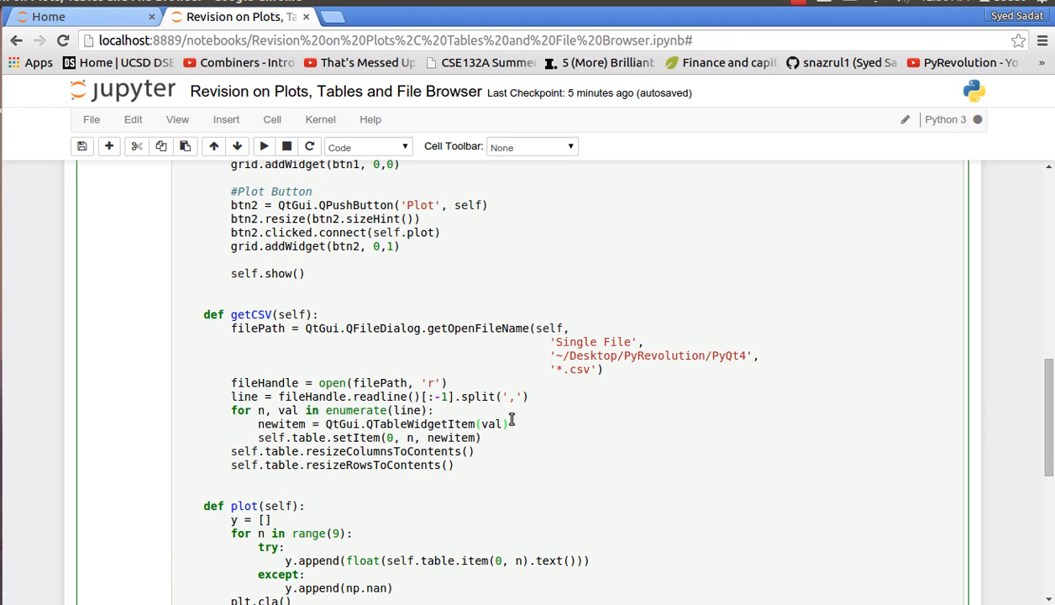
pyautogui.moveTo(278, 441)
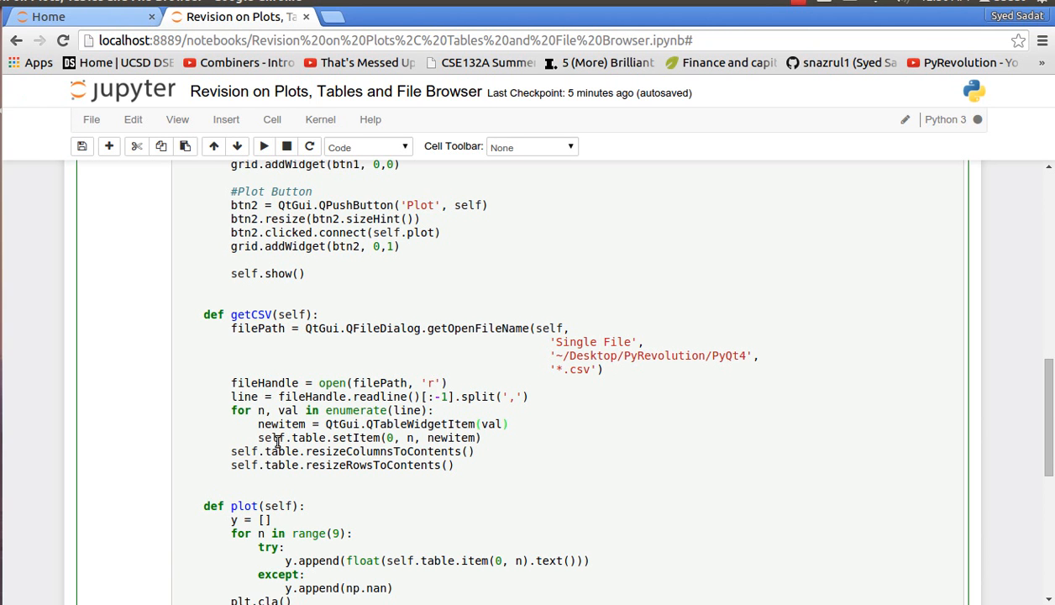
pyautogui.doubleClick(271, 438)
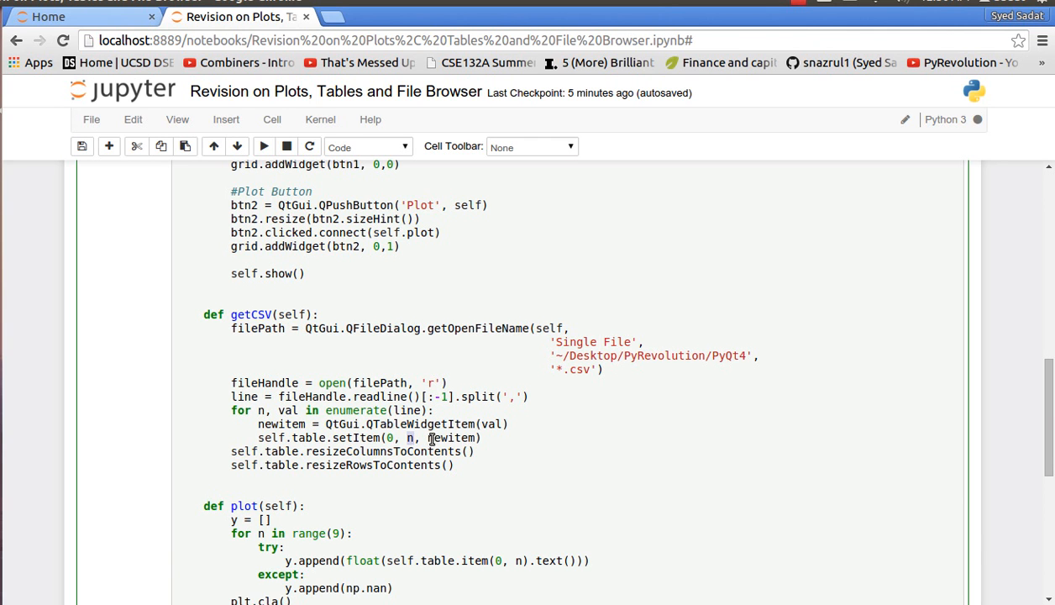
pyautogui.doubleClick(453, 438)
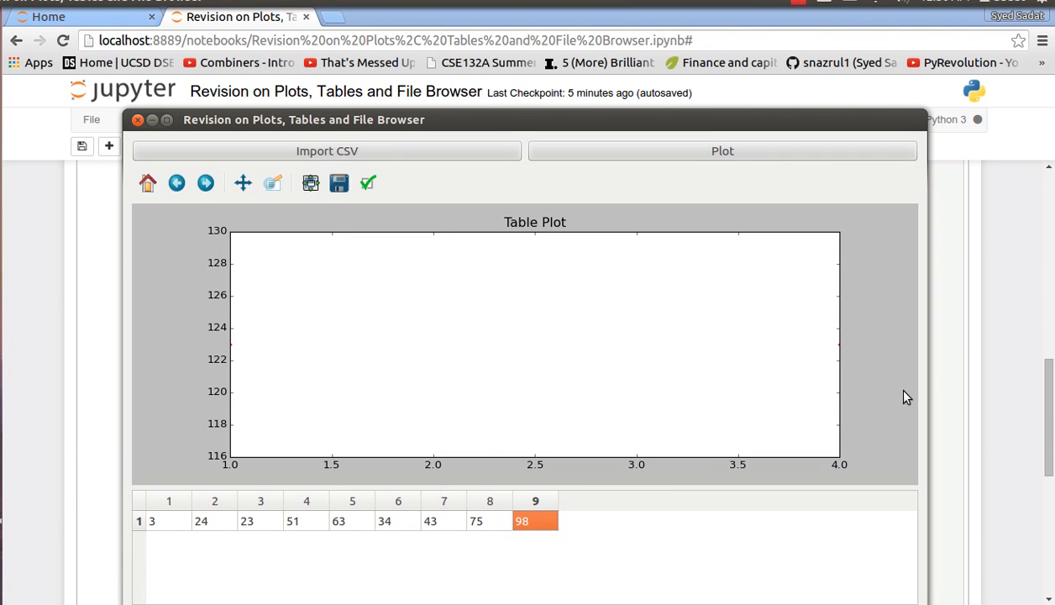
# Click Plot in the PyQt4 window, then return to the notebook's getCSV code
pyautogui.click(722, 151)
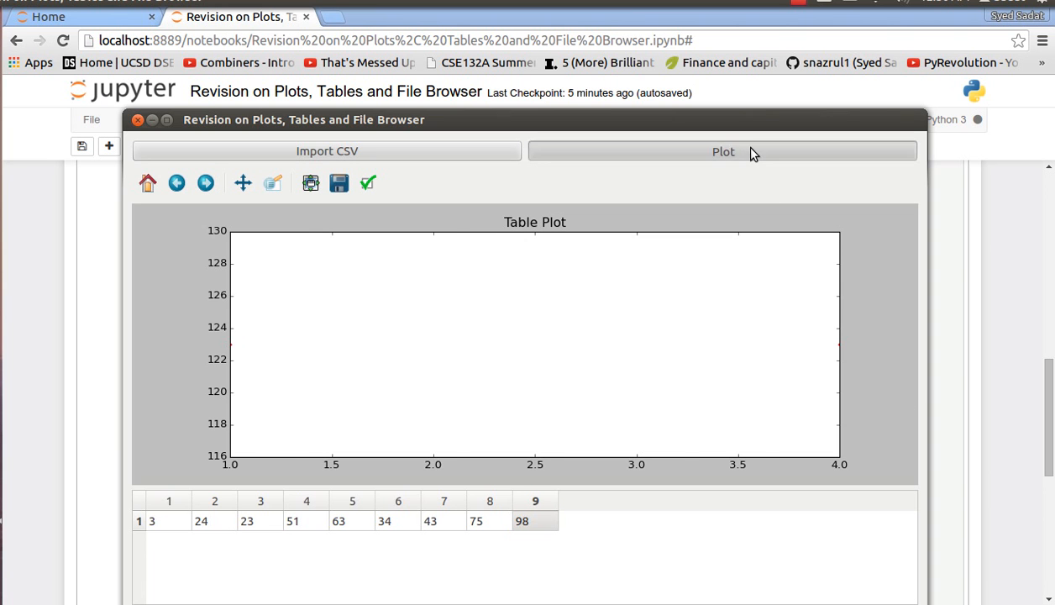
pyautogui.click(723, 151)
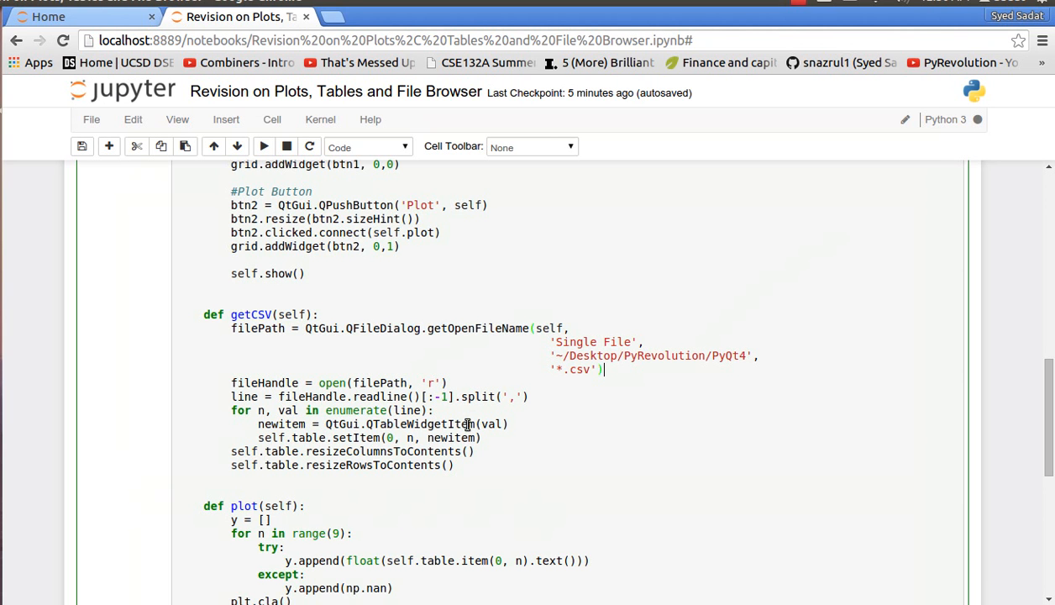
# Walk through plot(): highlight the empty y list, range(9) and the try/except block
pyautogui.scroll(-3)
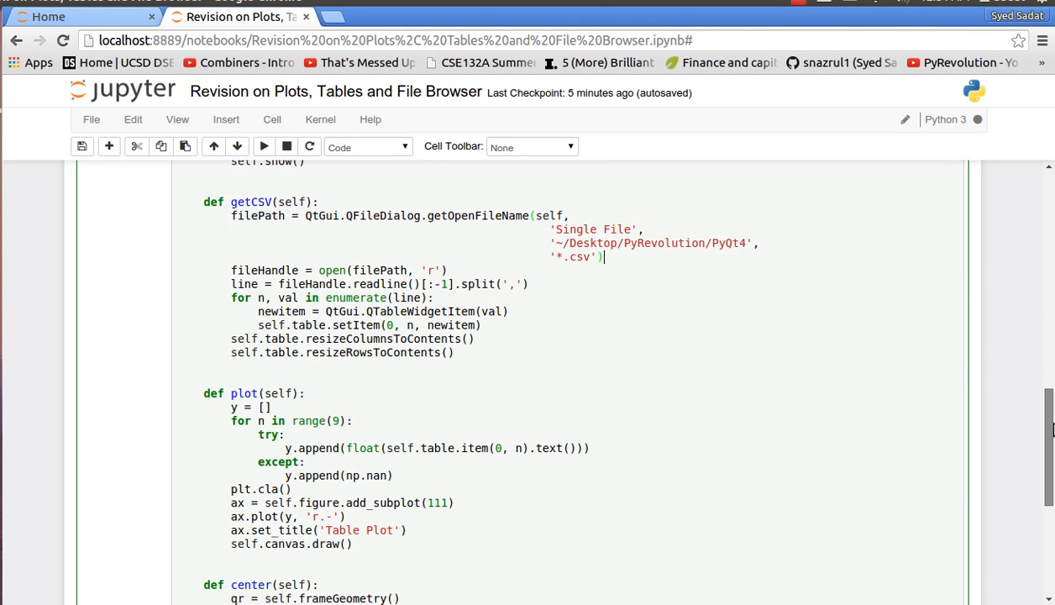
pyautogui.scroll(-3)
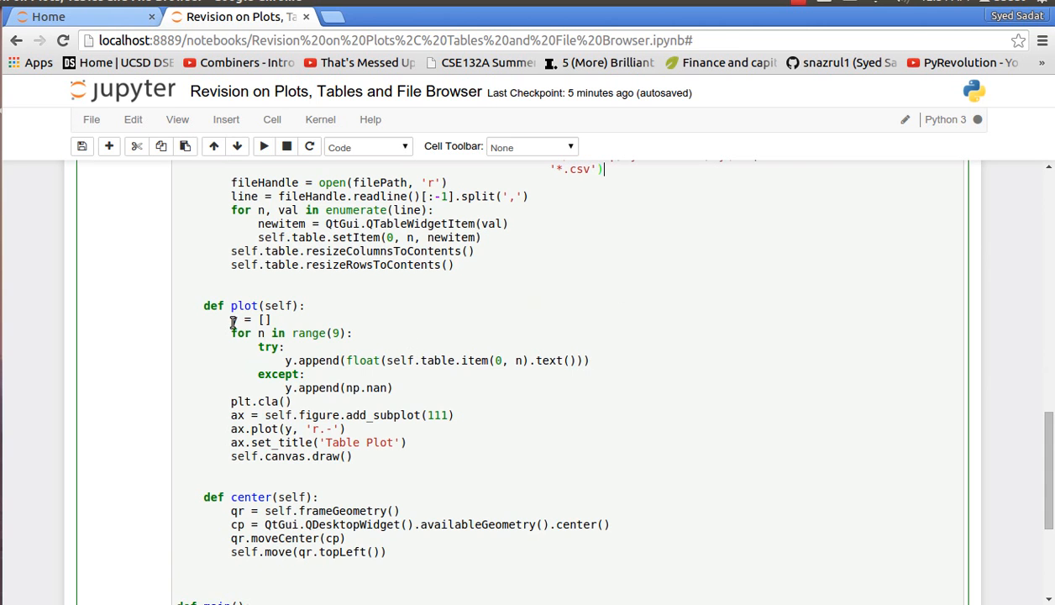
pyautogui.doubleClick(246, 319)
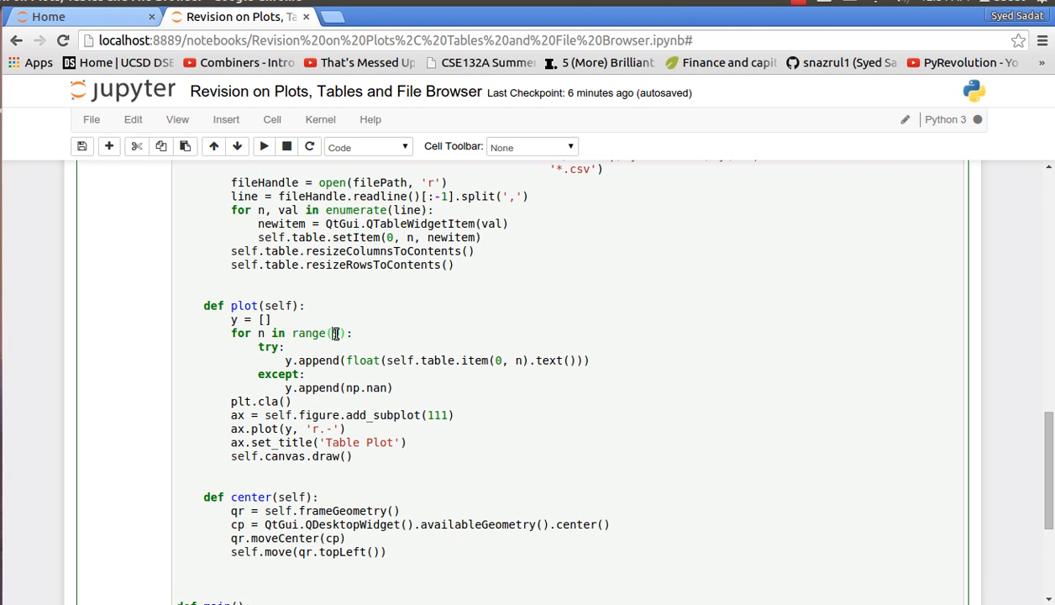
pyautogui.write('9')
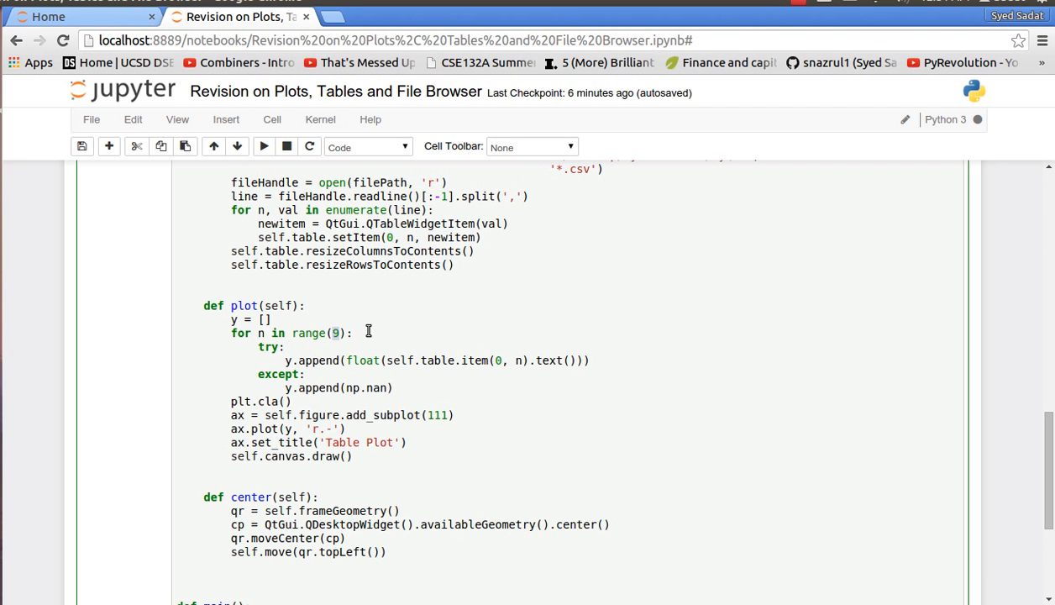
pyautogui.moveTo(257, 348)
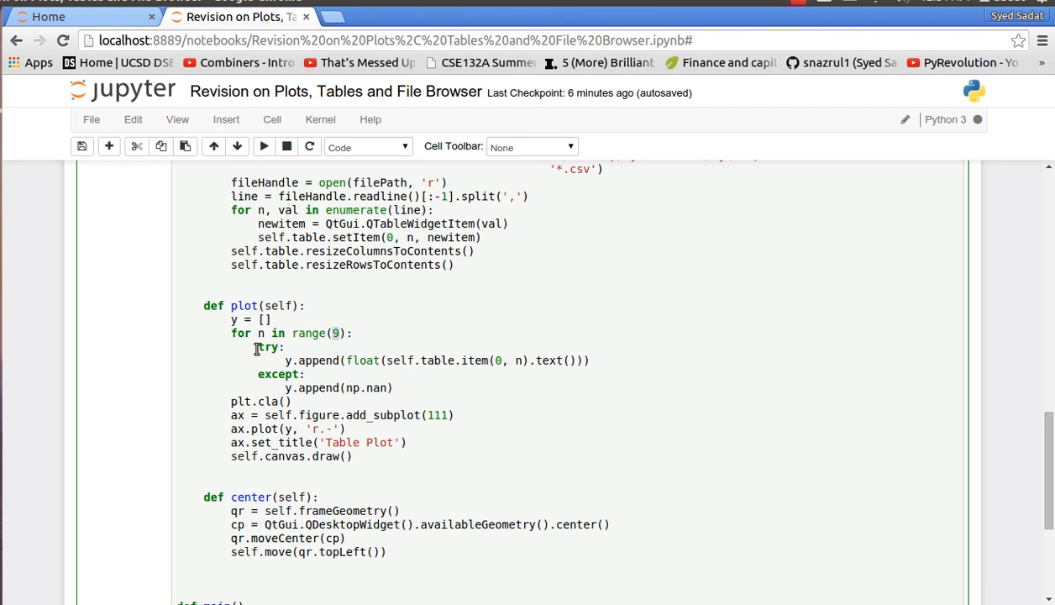
pyautogui.moveTo(257, 347); pyautogui.dragTo(393, 387)
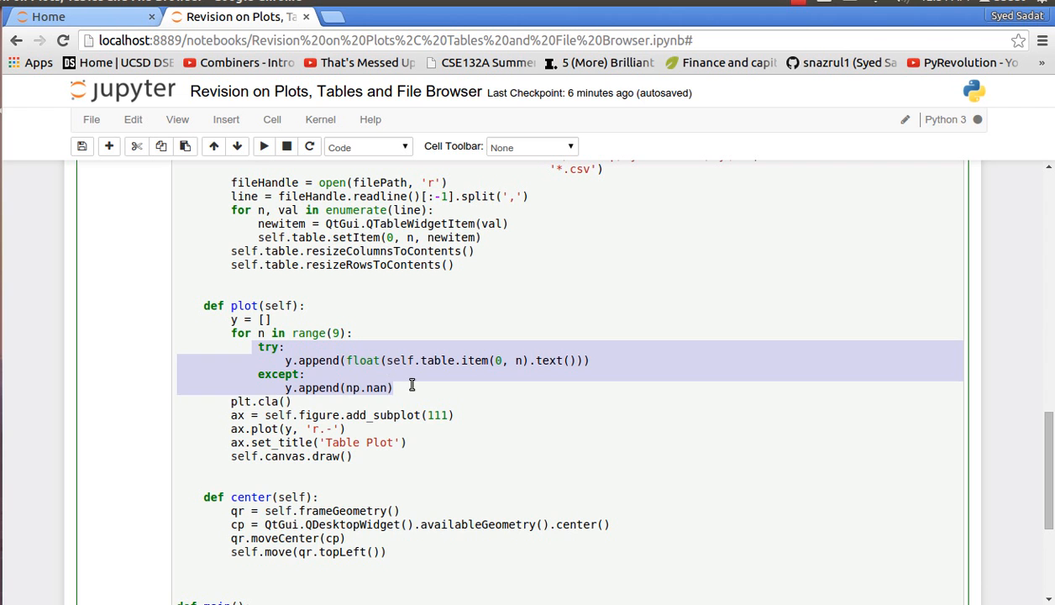
pyautogui.click(381, 359)
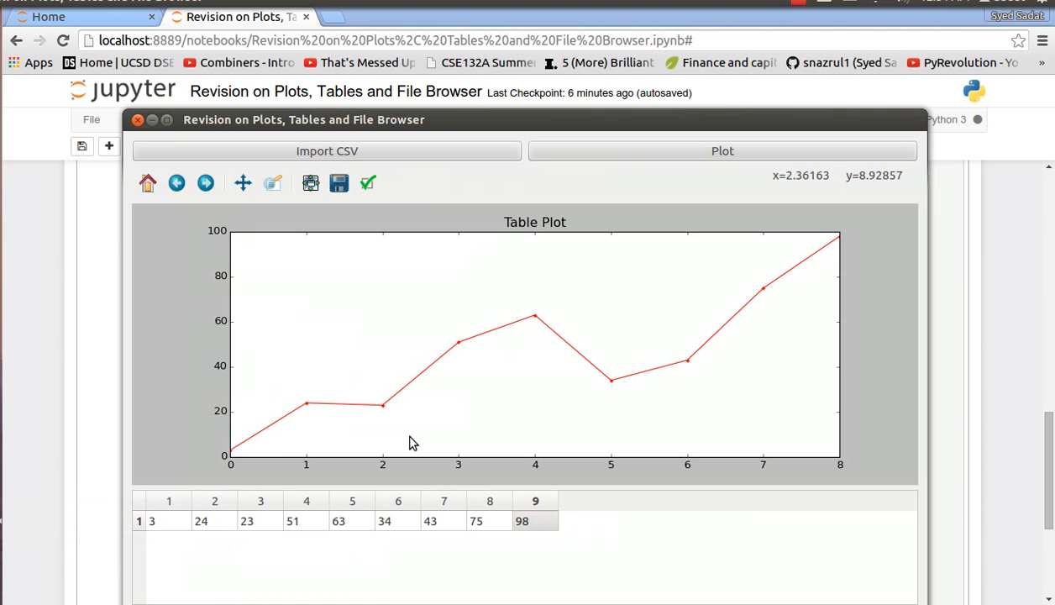
# Replace the value in table column 7 with the text 'cat'
pyautogui.doubleClick(429, 521)
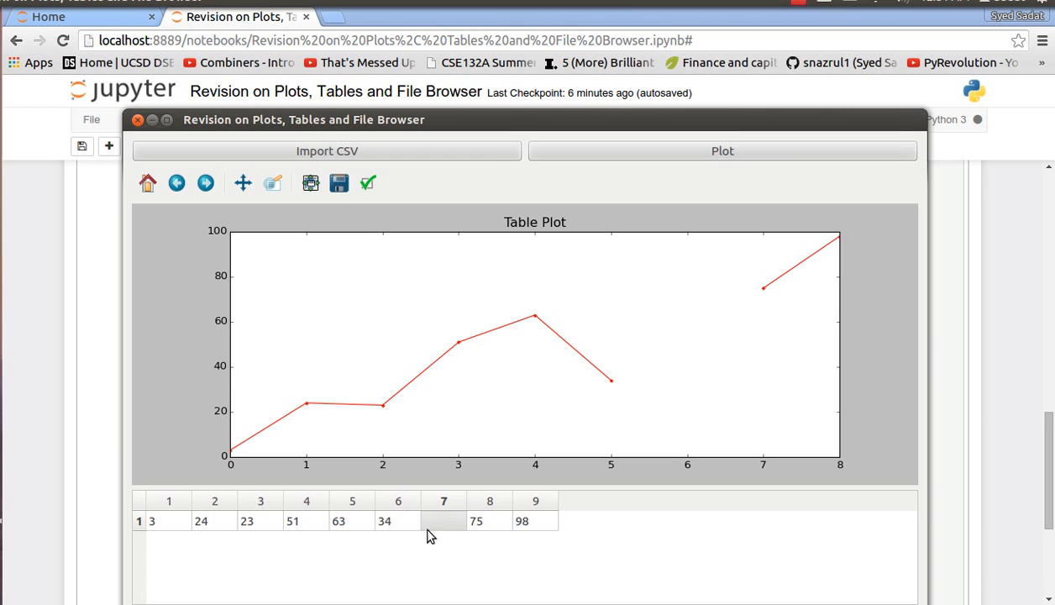
pyautogui.write('cat')
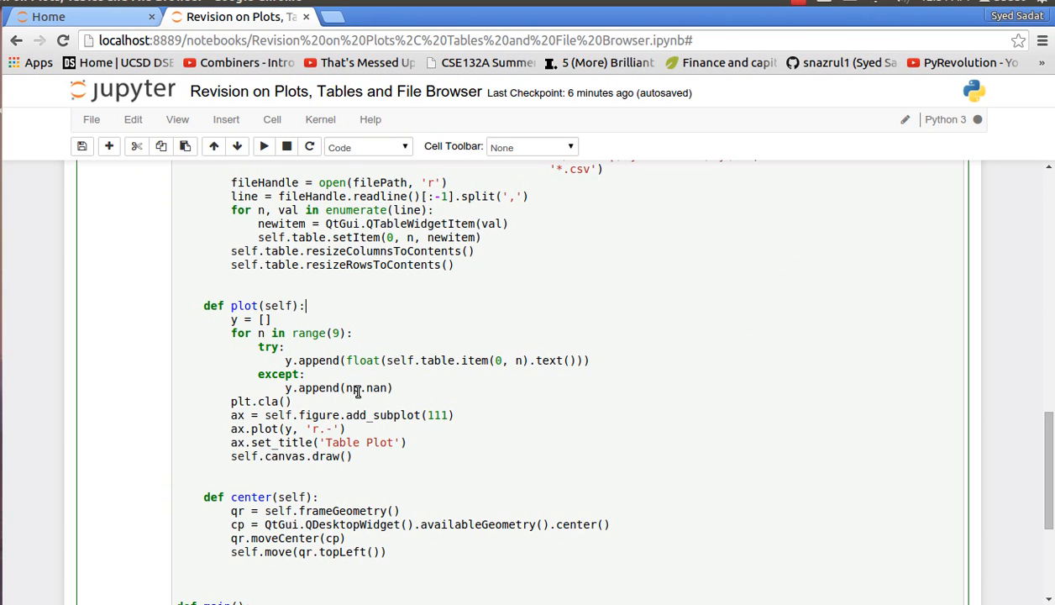
pyautogui.doubleClick(368, 388)
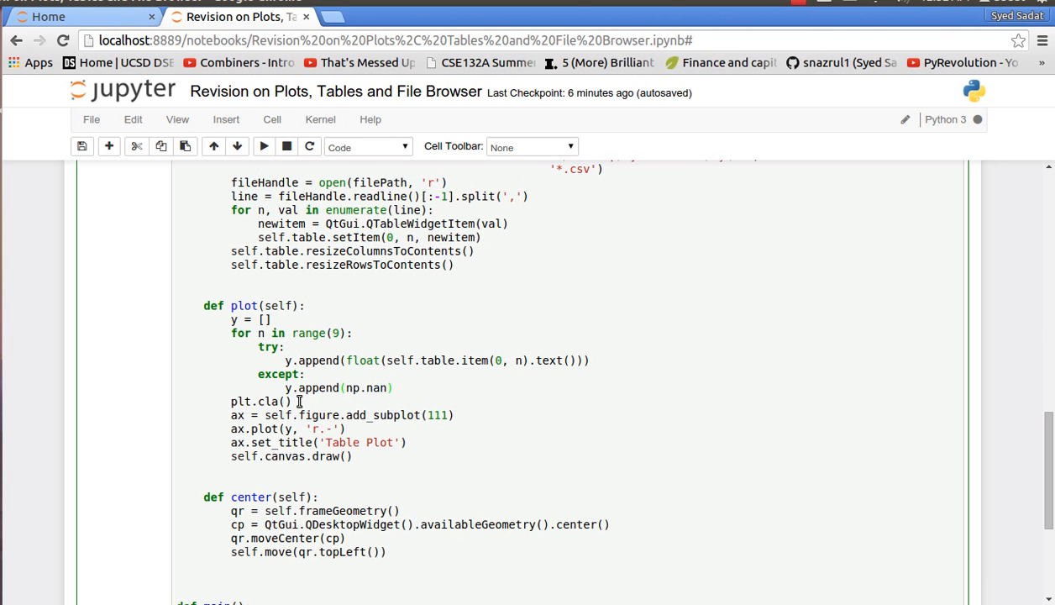
pyautogui.doubleClick(261, 401)
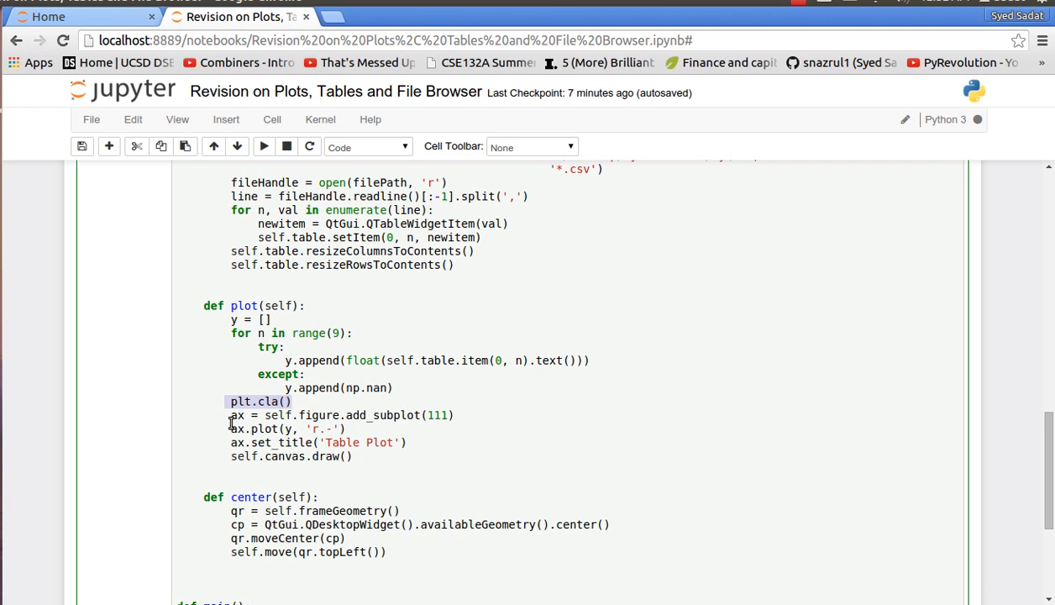
pyautogui.moveTo(262, 428)
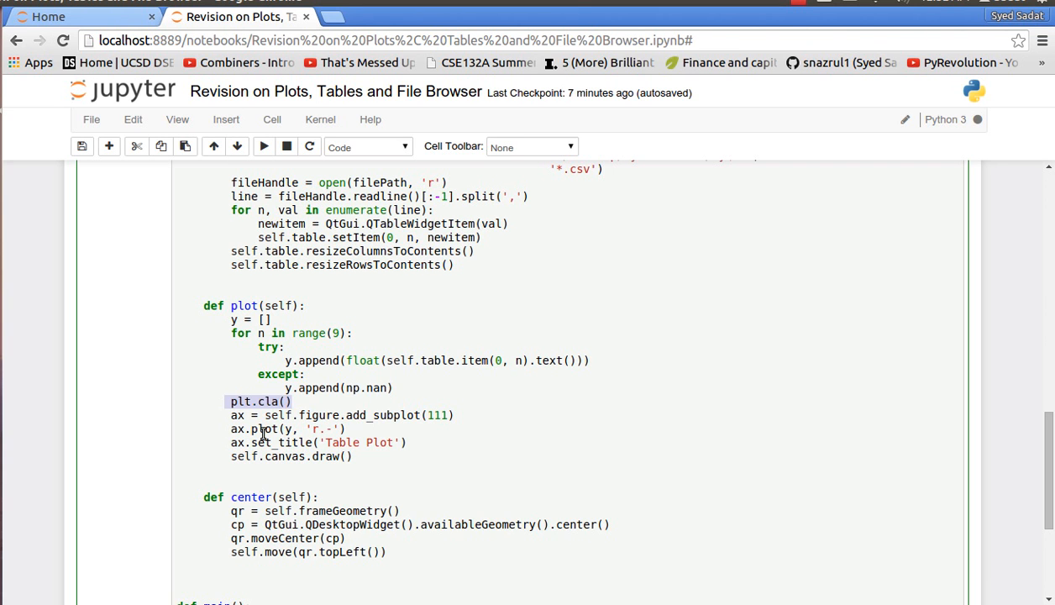